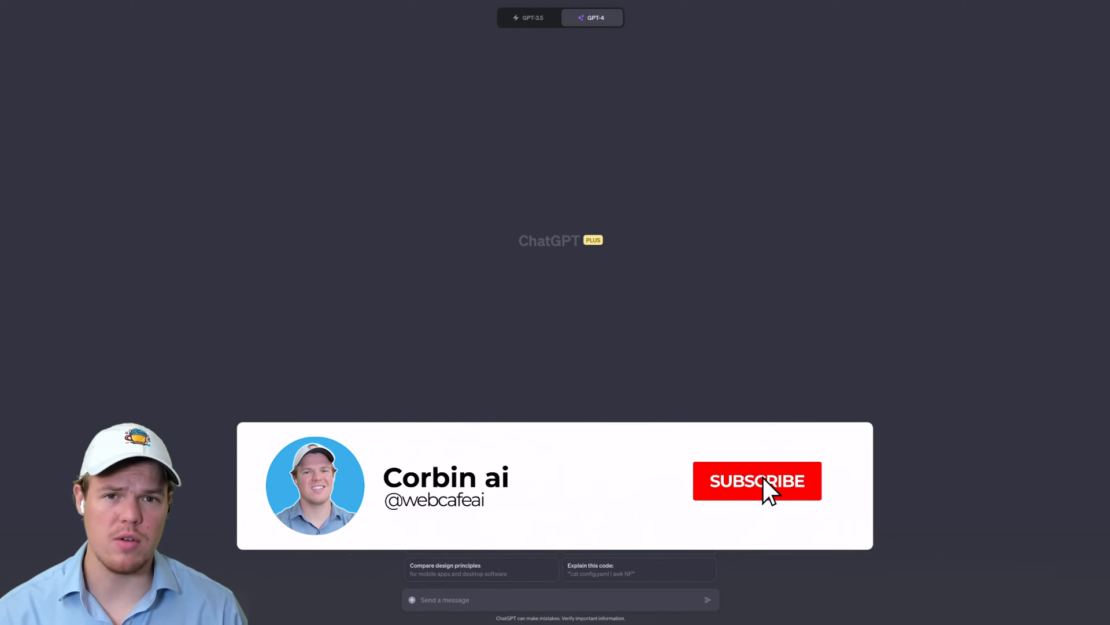
- Attach Chu_final.docx and begin typing a thesis and summary question
left_click(757, 481)
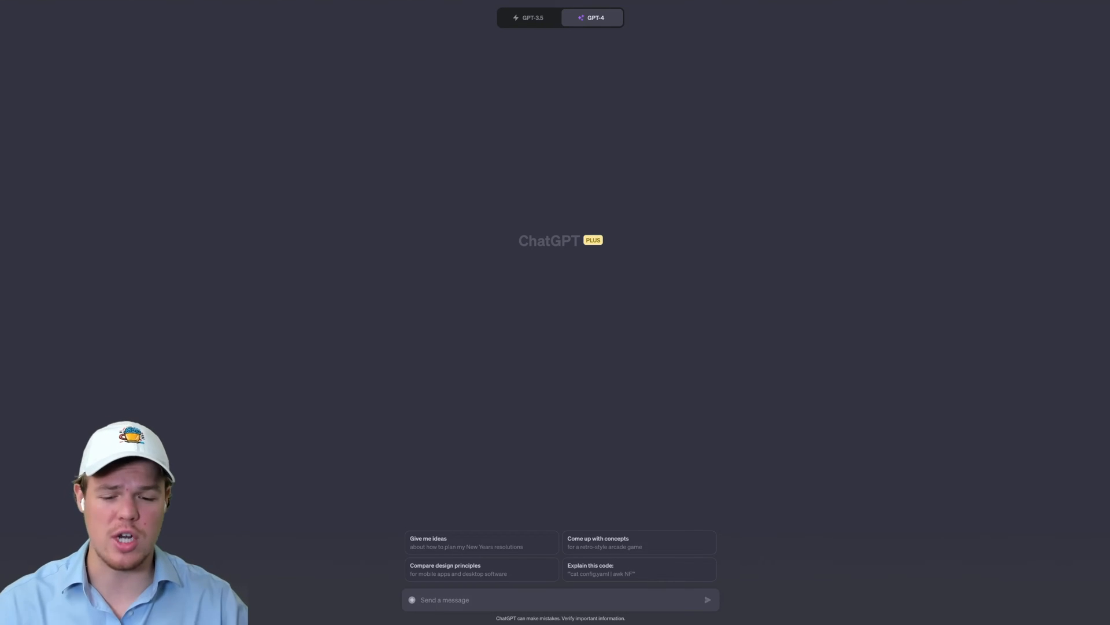
mouse_move(395, 608)
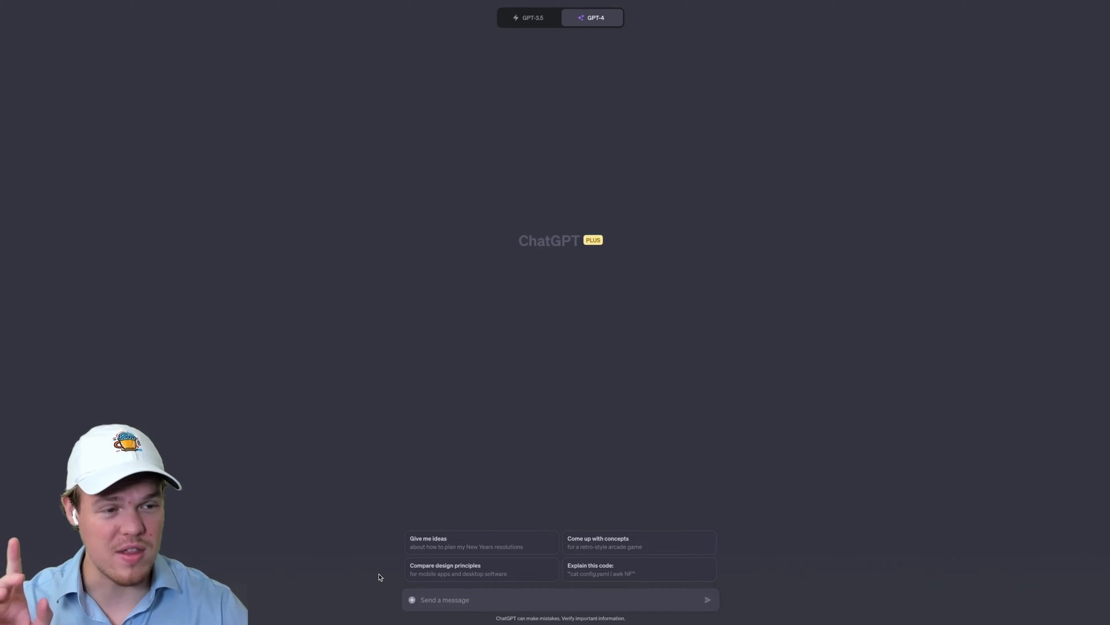
mouse_move(411, 600)
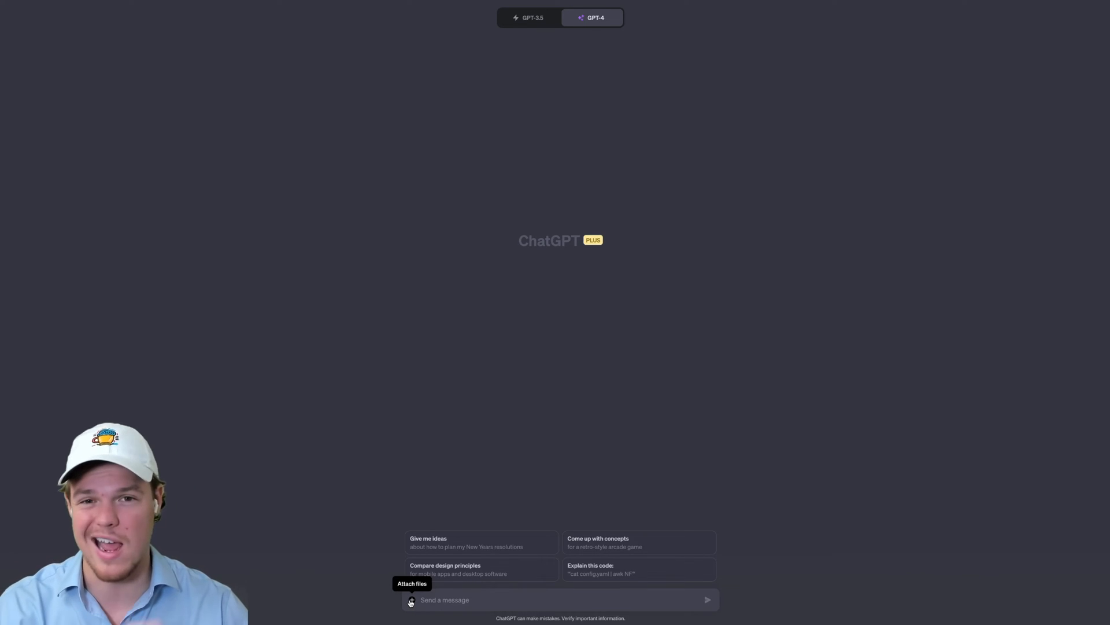
left_click(412, 600)
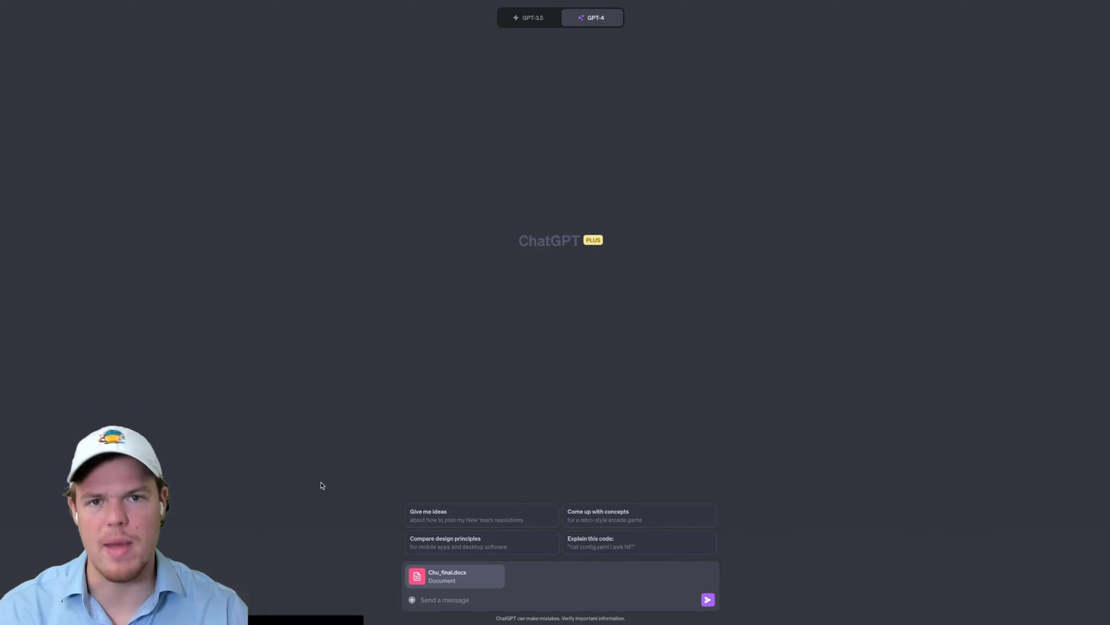
mouse_move(486, 499)
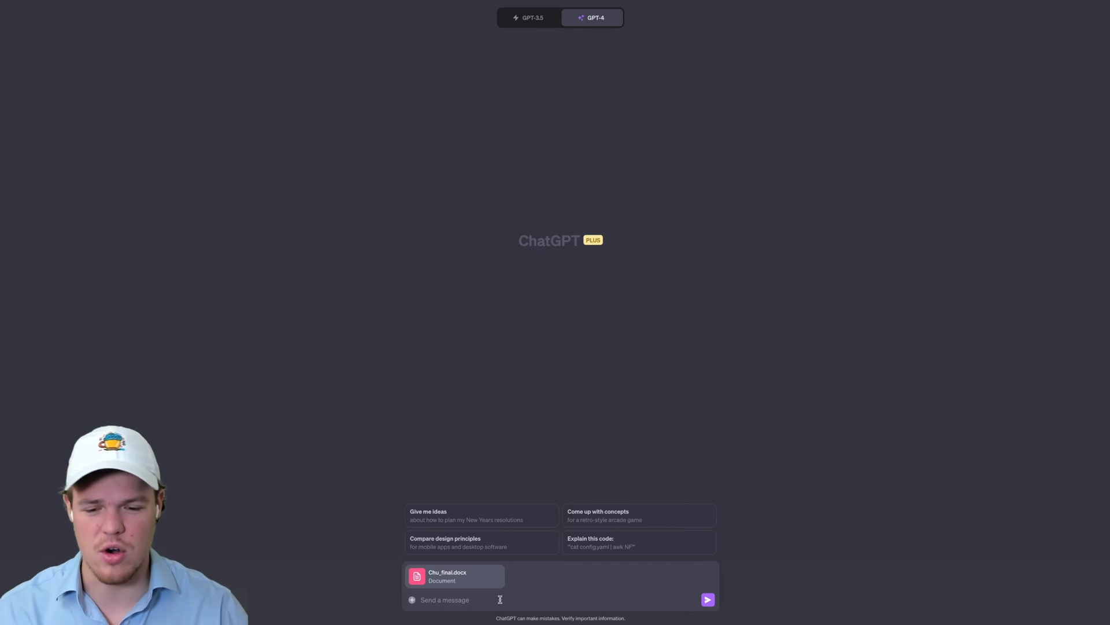
type("Ca")
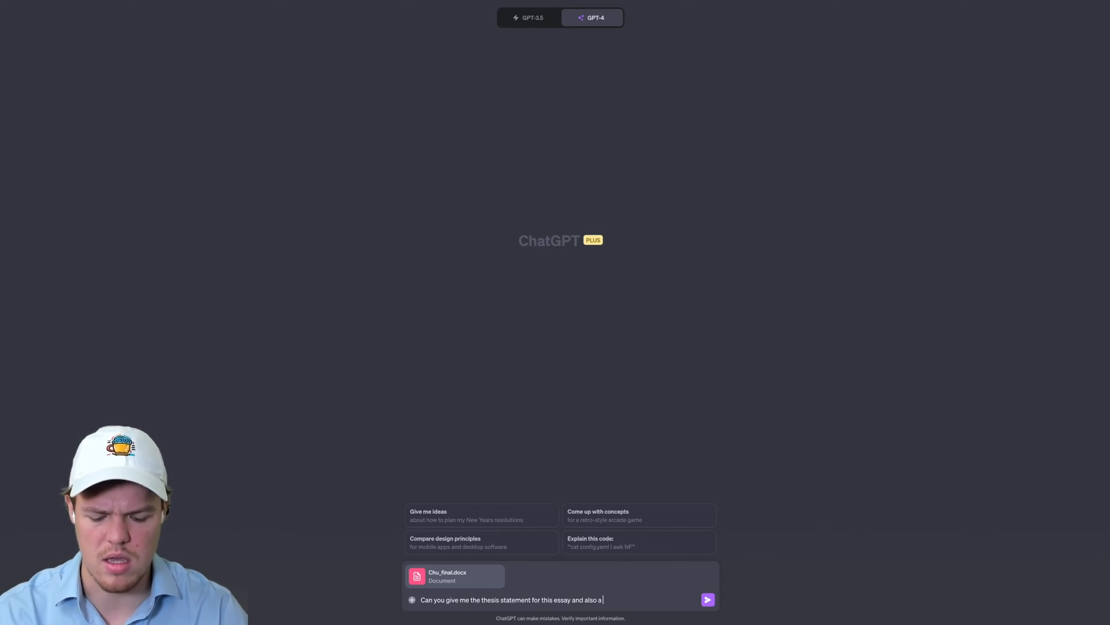
- Finish and send the request for the essay's thesis and a 3-point summary
type("p")
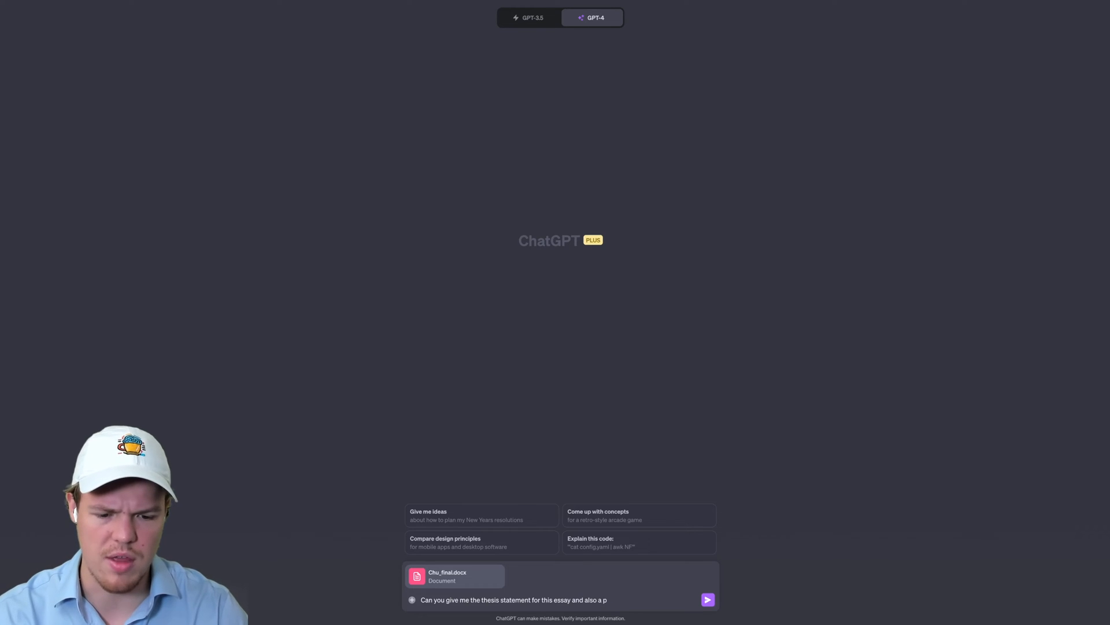
type("3 point summa")
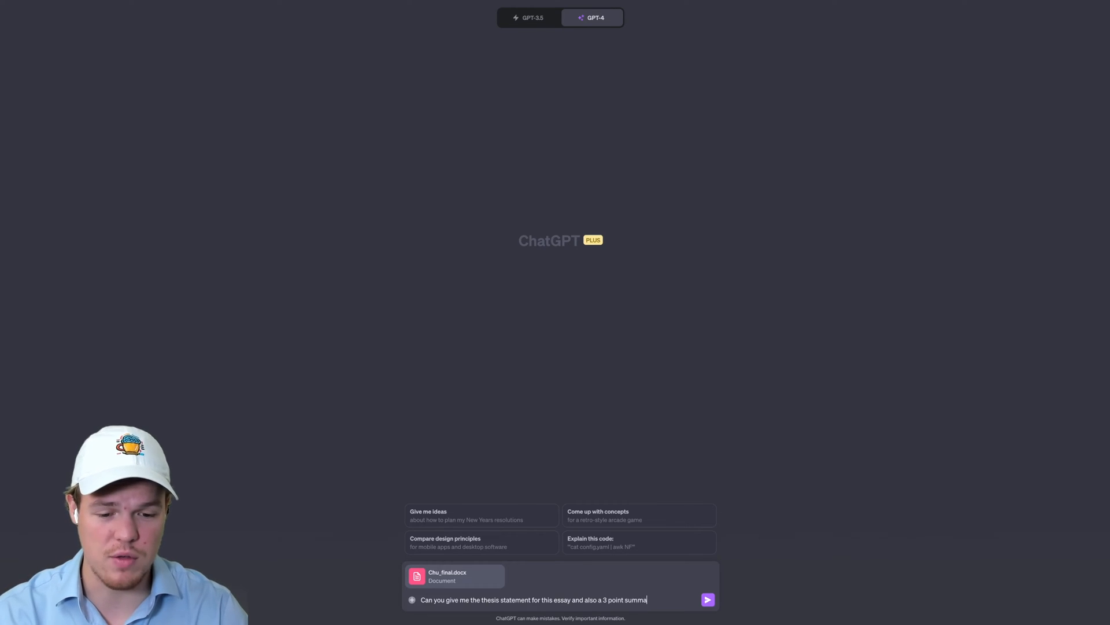
left_click(707, 599)
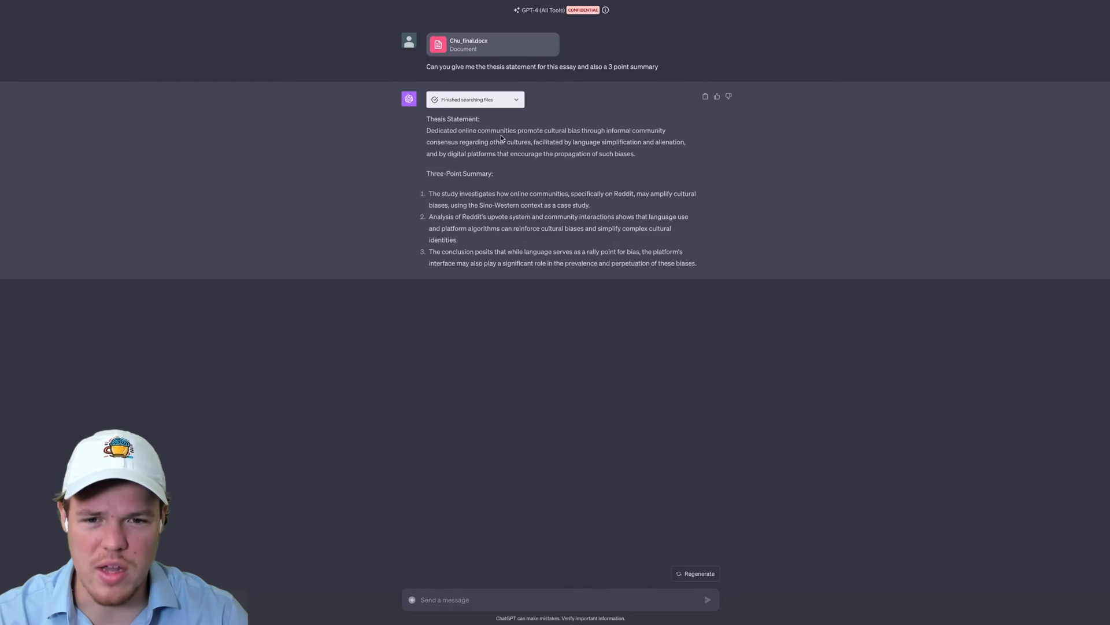
mouse_move(622, 137)
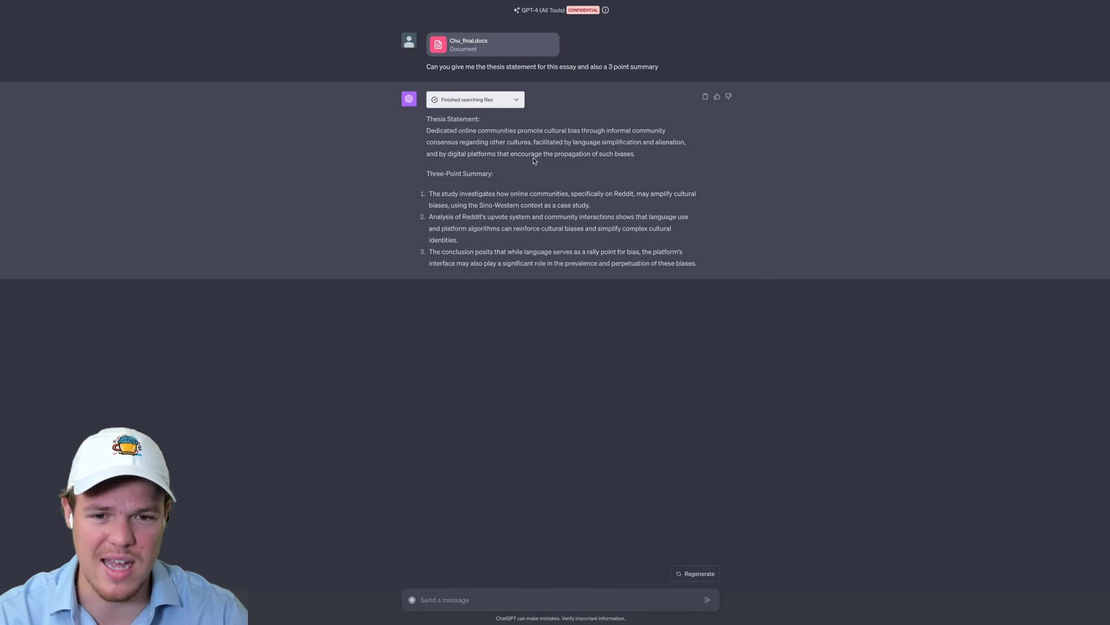
mouse_move(604, 163)
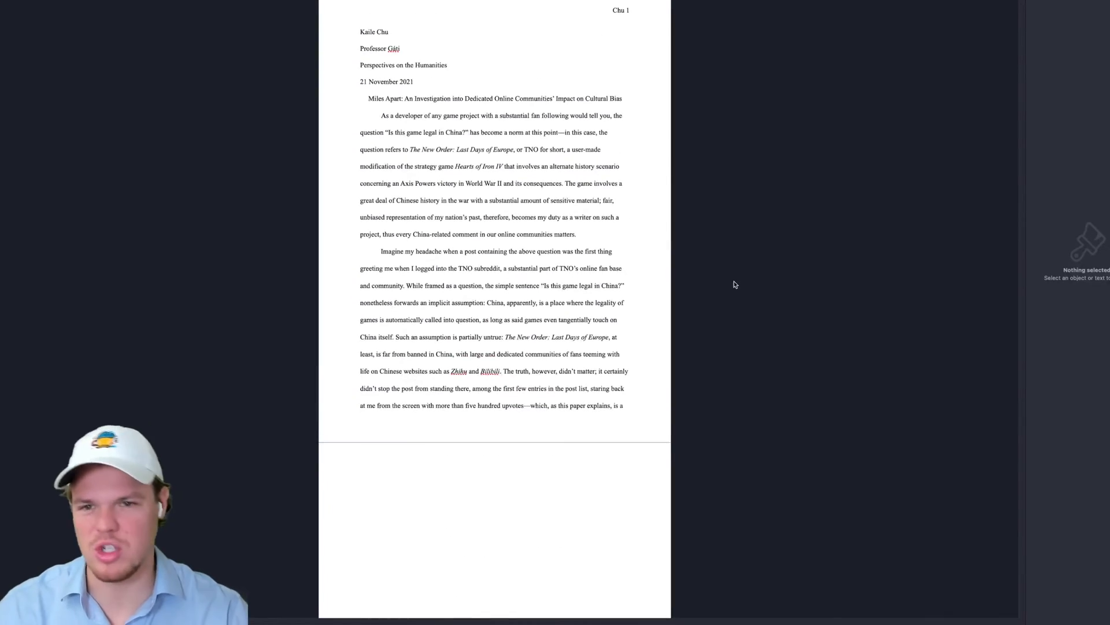
- Scroll through the Miles Apart essay pages in Pages, including the Findings tables
scroll("down", 3)
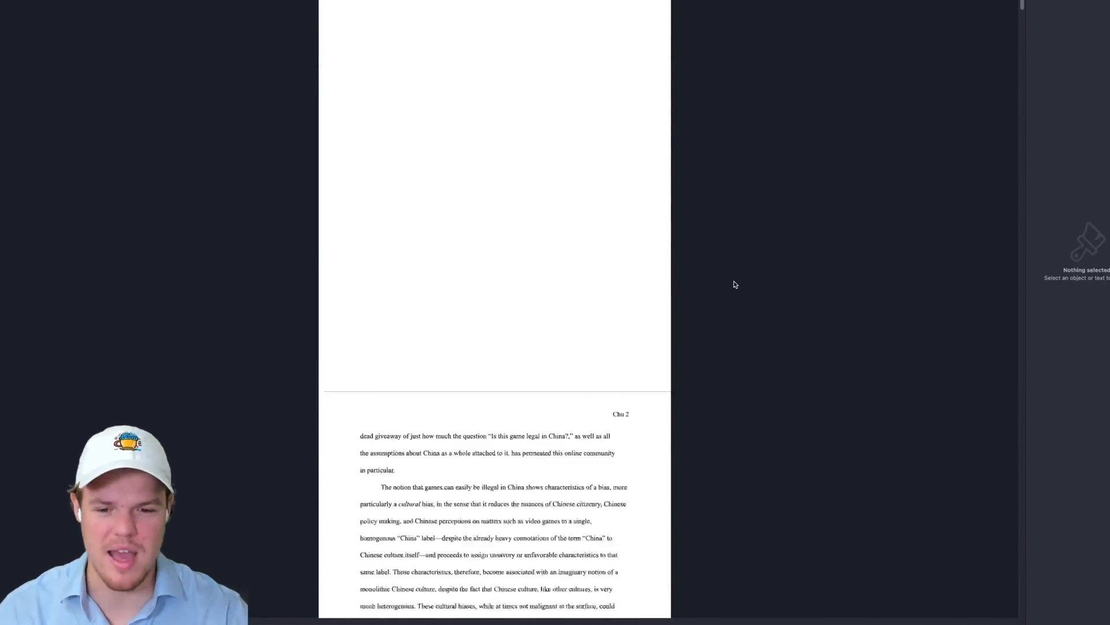
scroll("down", 3)
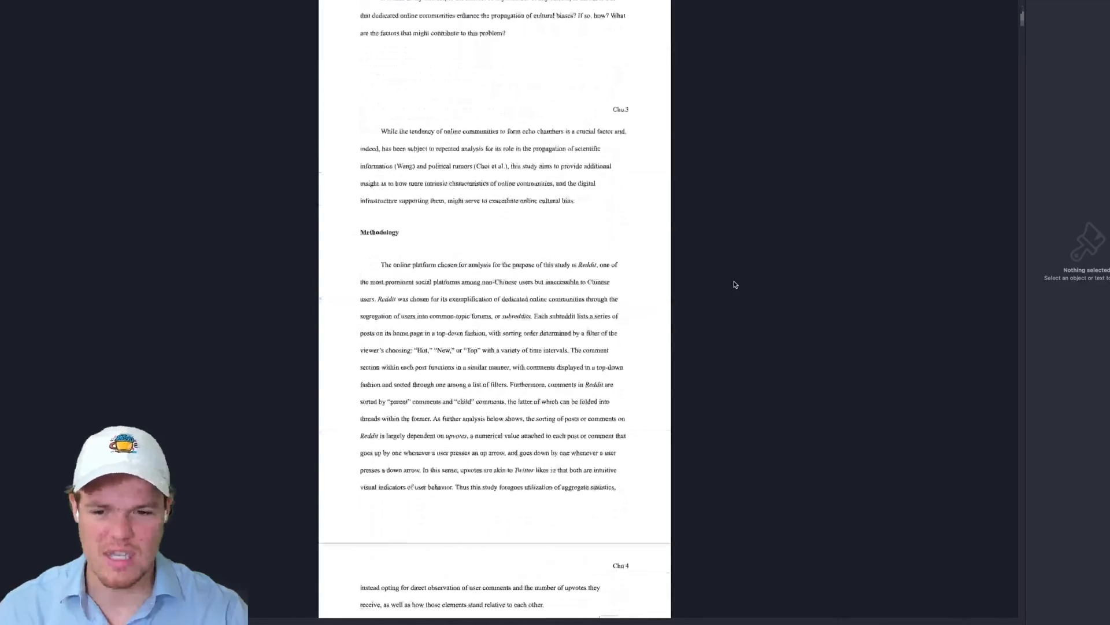
scroll("down", 3)
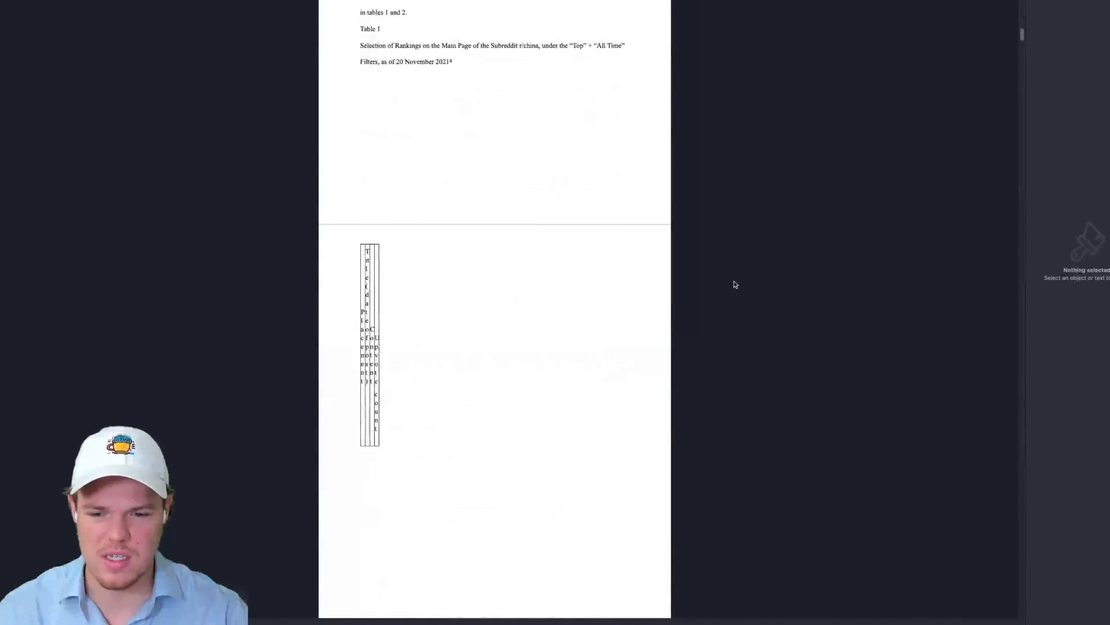
scroll("down", 3)
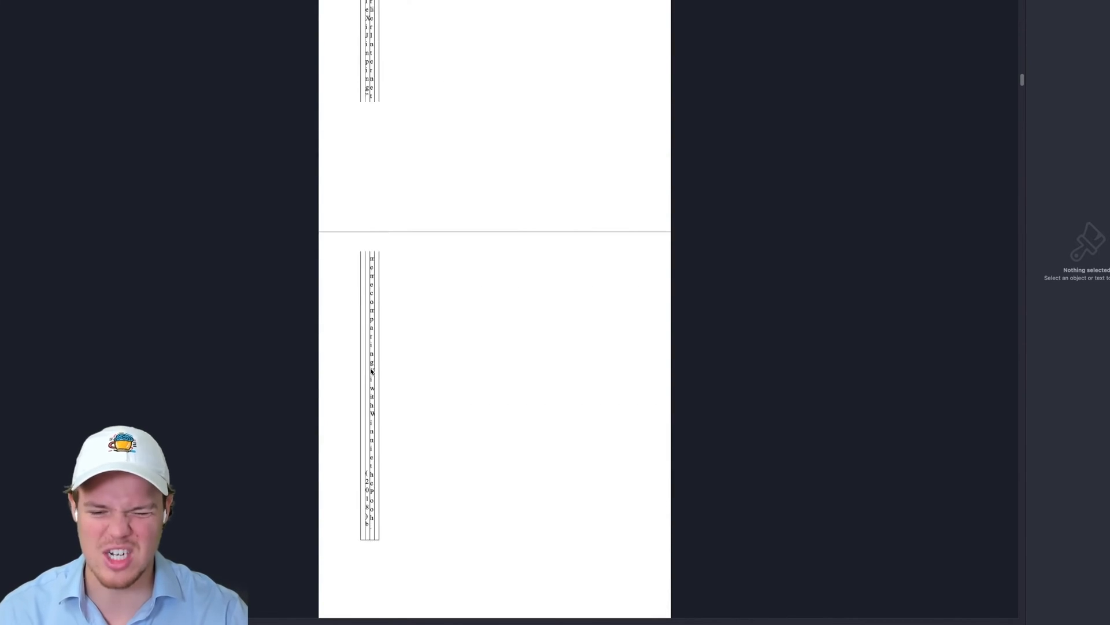
scroll("down", 3)
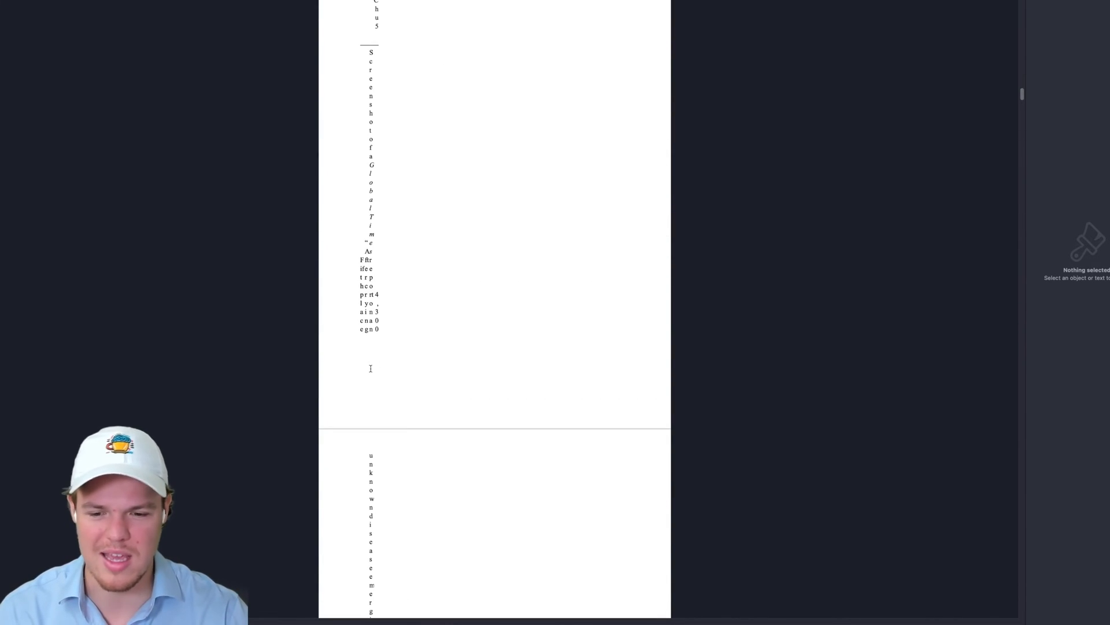
scroll("down", 3)
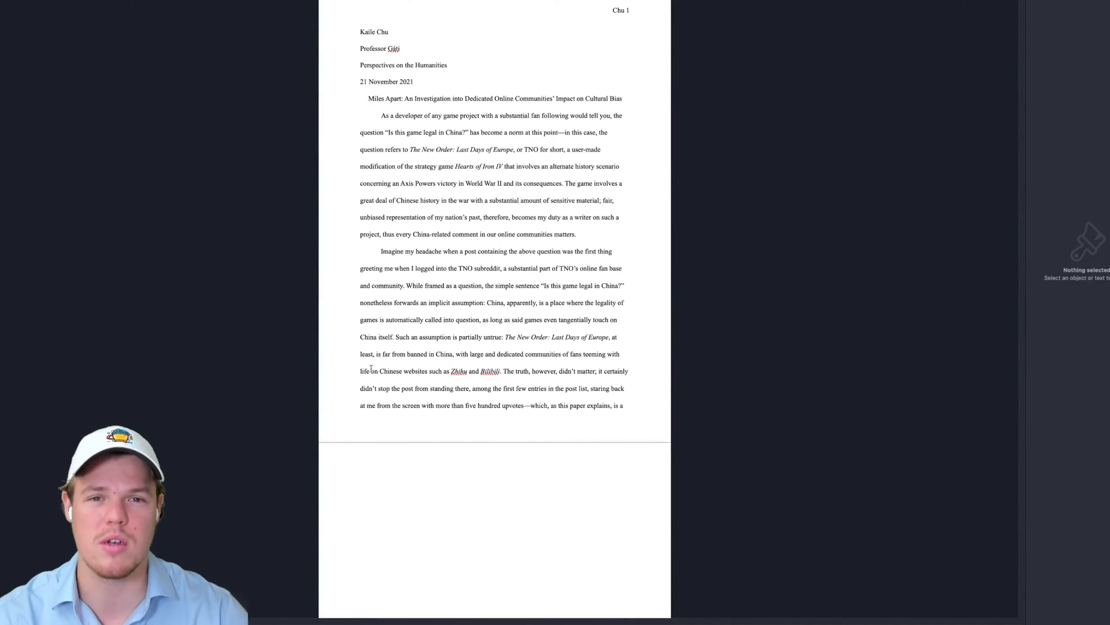
scroll("down", 3)
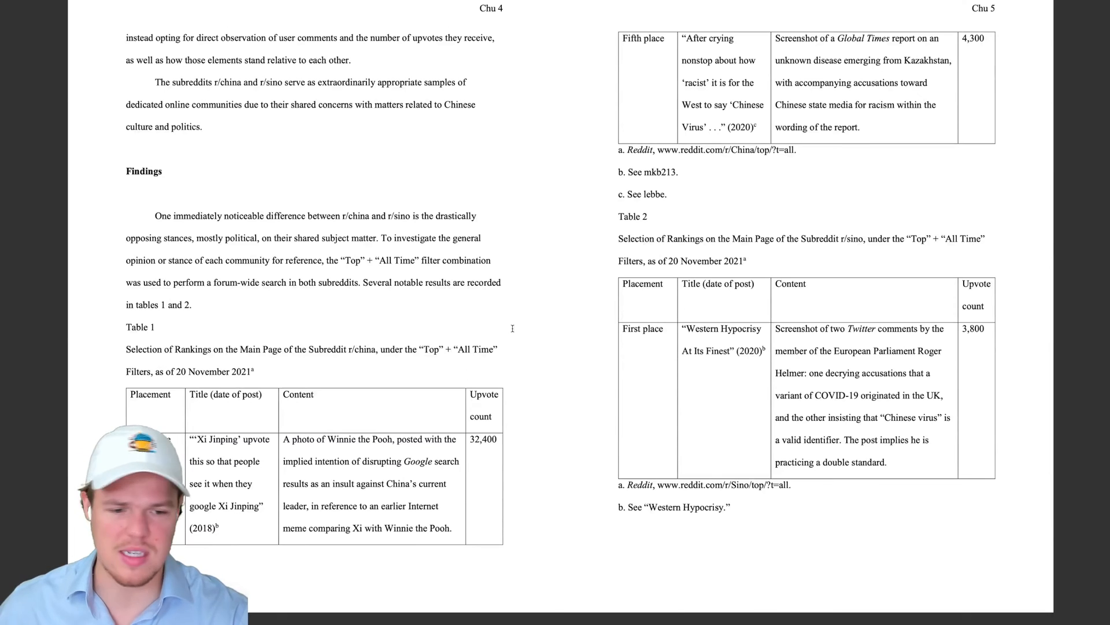
- Scroll the essay PDF in Preview to the Table 1 and Table 2 pages
scroll("down", 3)
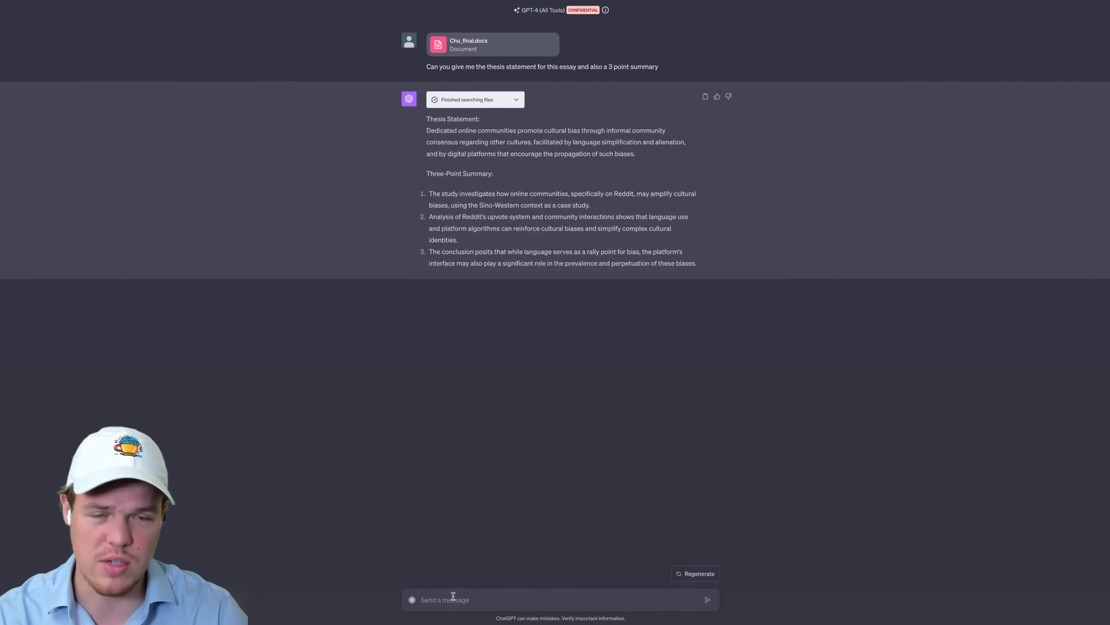
- Ask ChatGPT how many sources are in the essay's works cited
type("Basd")
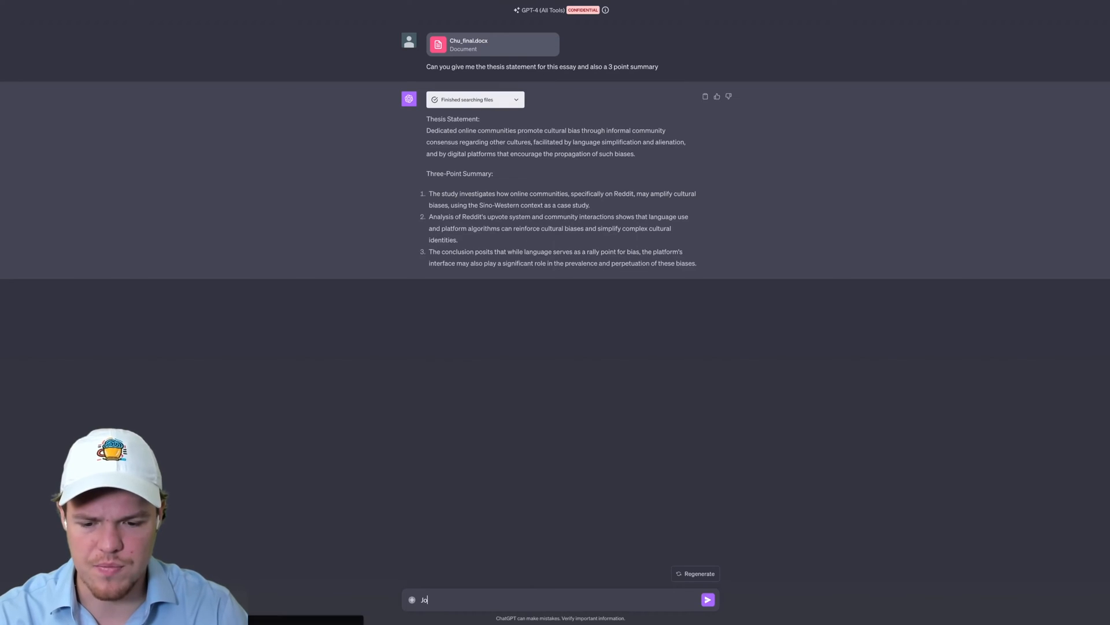
type("How many sourc")
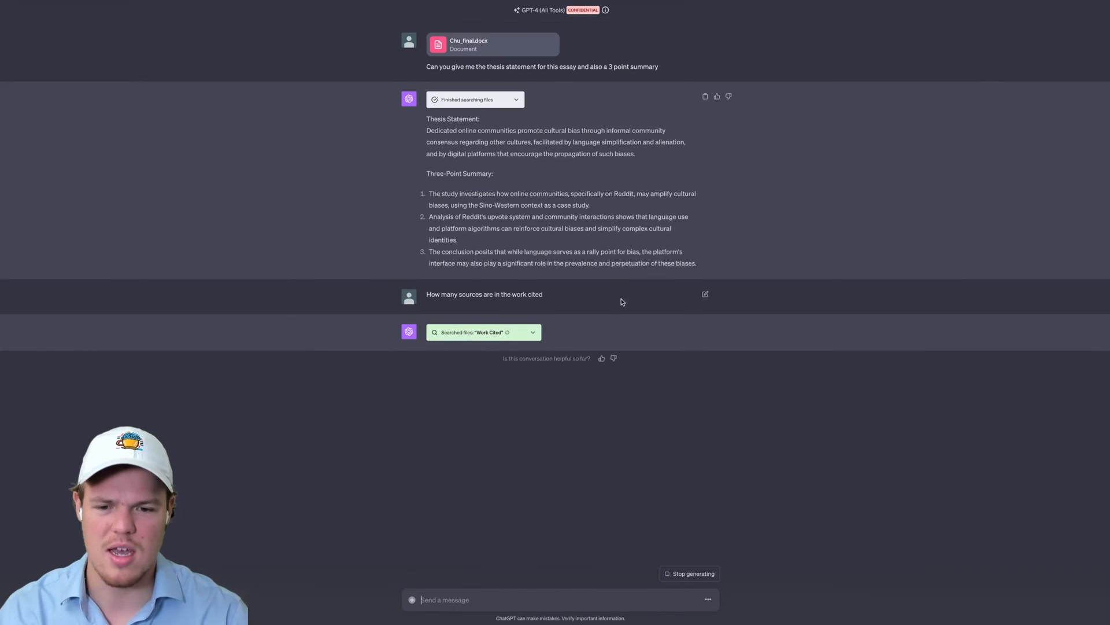
mouse_move(610, 173)
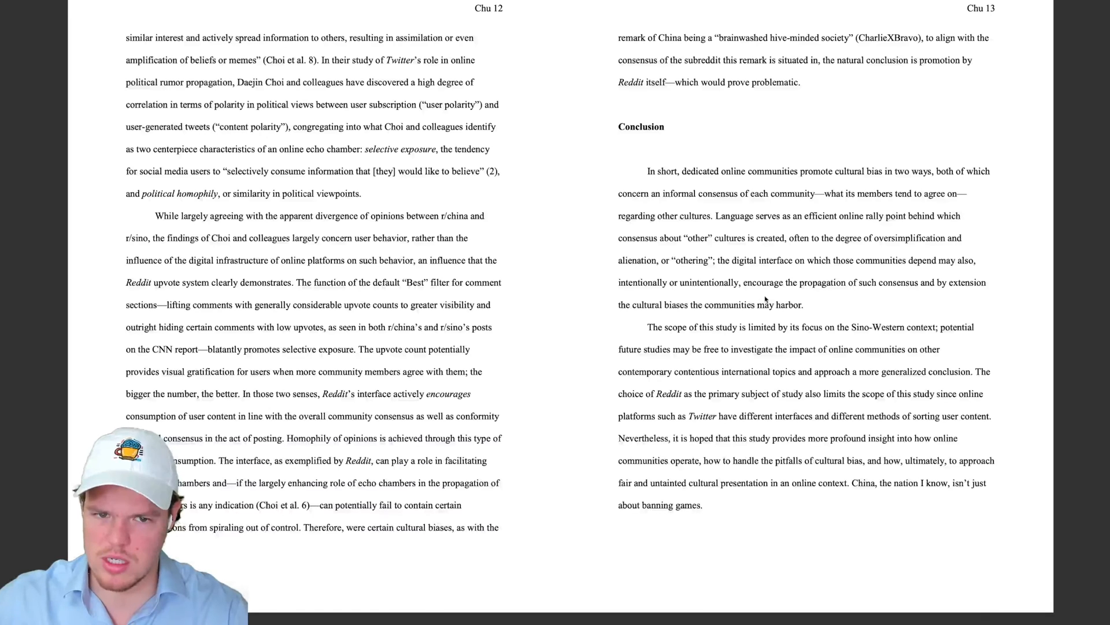
- Scroll the essay in Preview to its Conclusion on pages 12–13
scroll("down", 3)
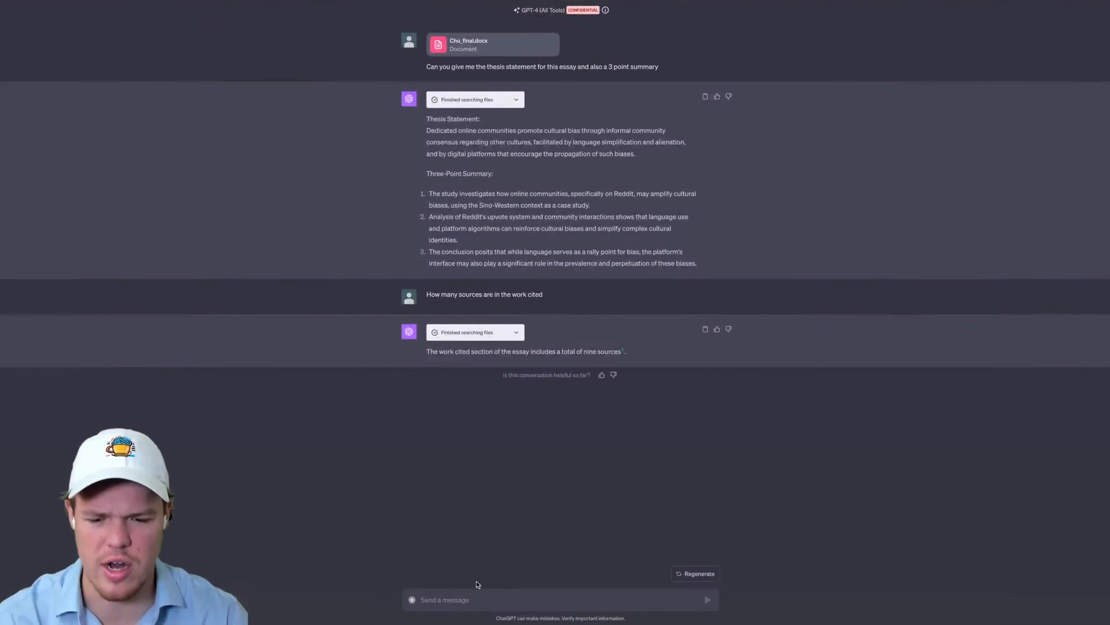
- Send a request to find another online source backing the essay's thesis
type("Based on the contents of this essay, can you search online")
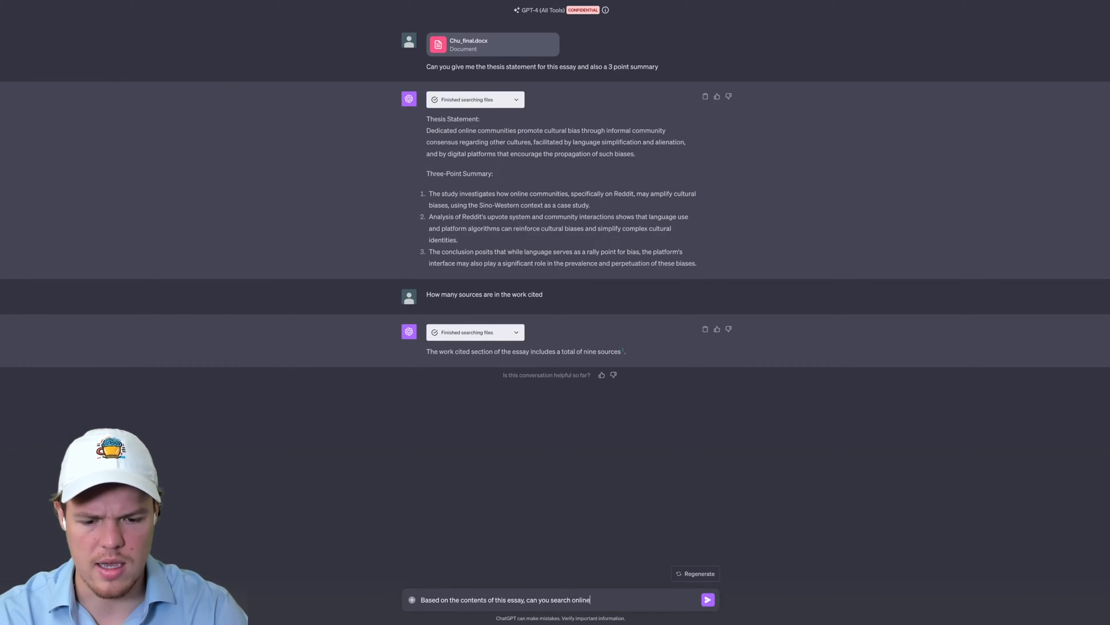
type("to find")
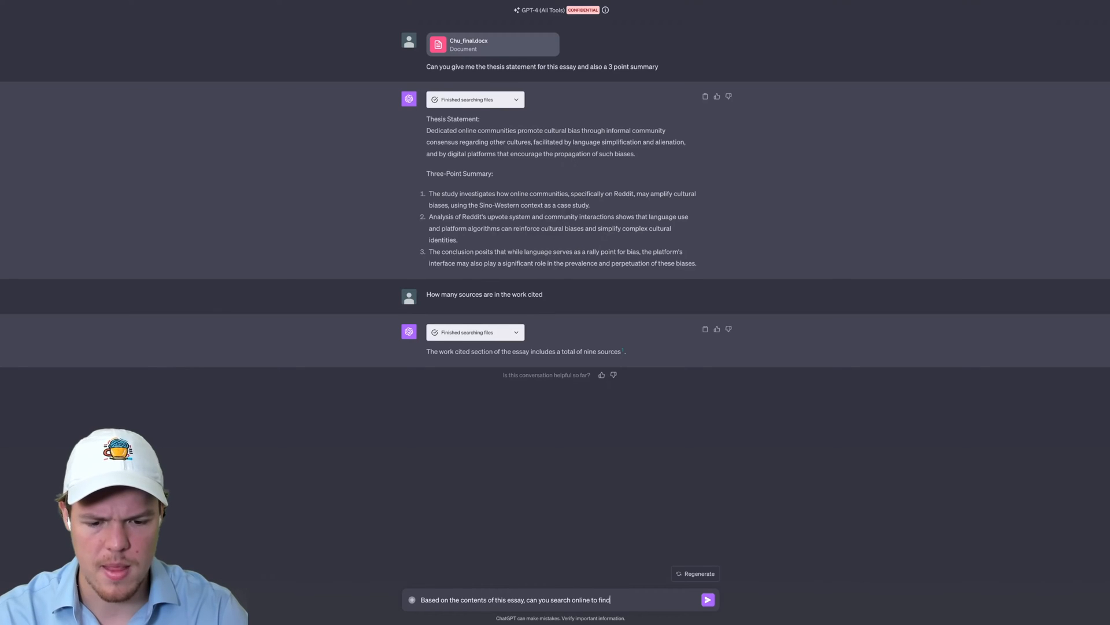
type("another source to back up")
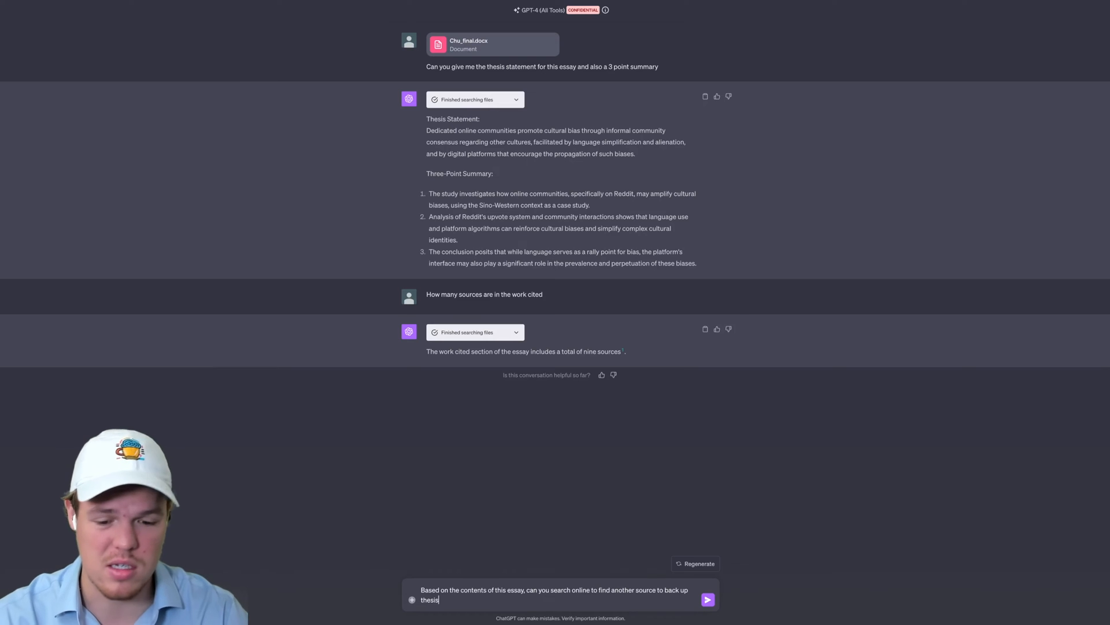
left_click(708, 599)
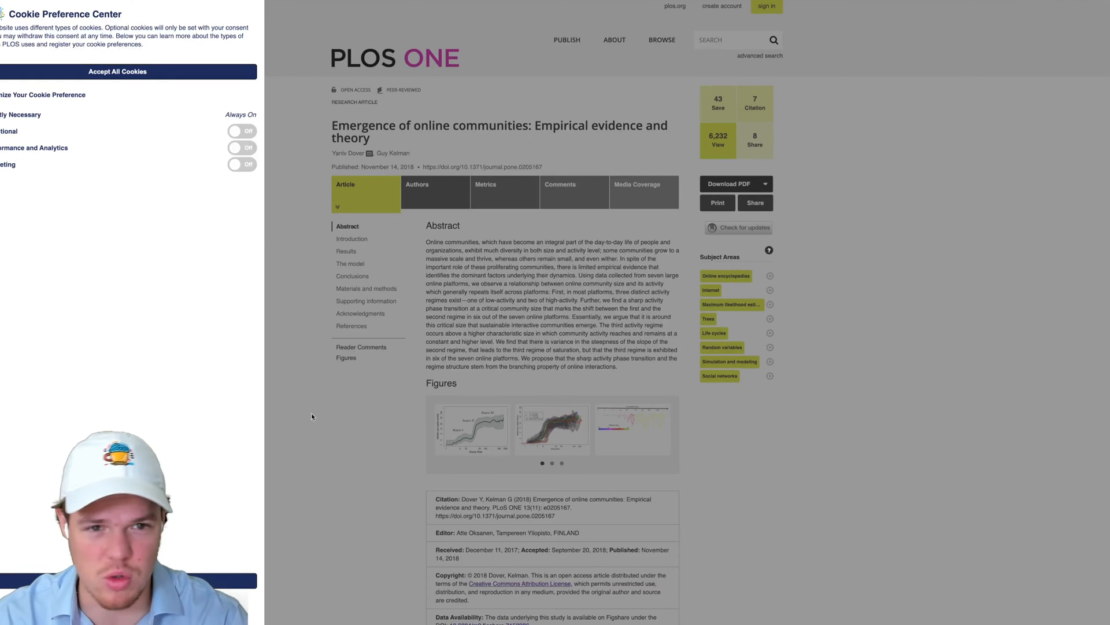
- Accept all cookies and scroll the 'Emergence of online communities' article
left_click(119, 72)
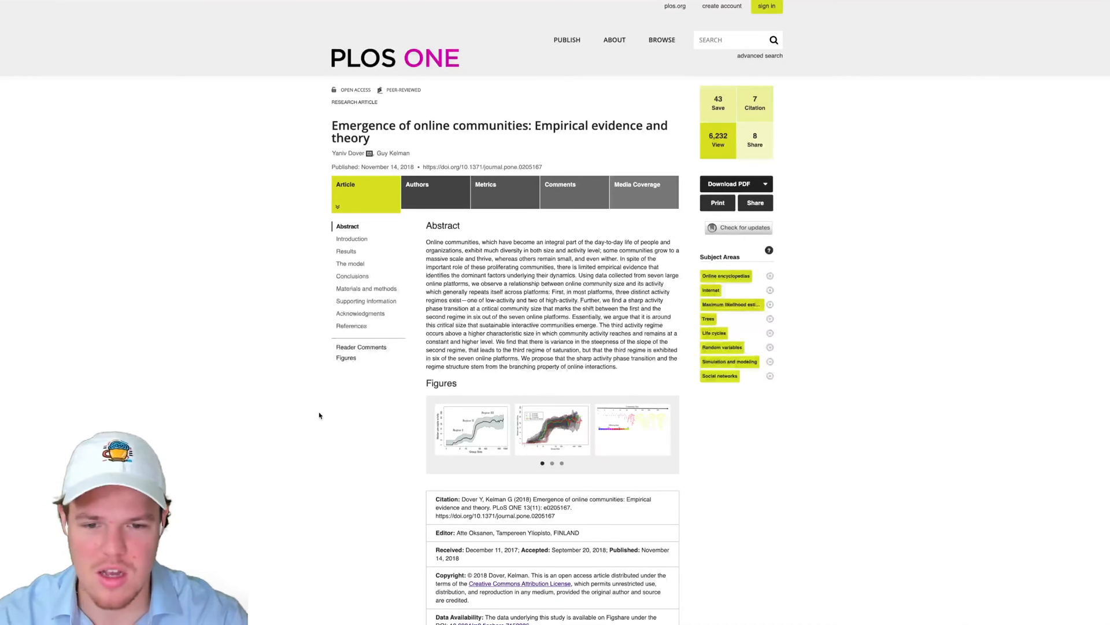
scroll("down", 3)
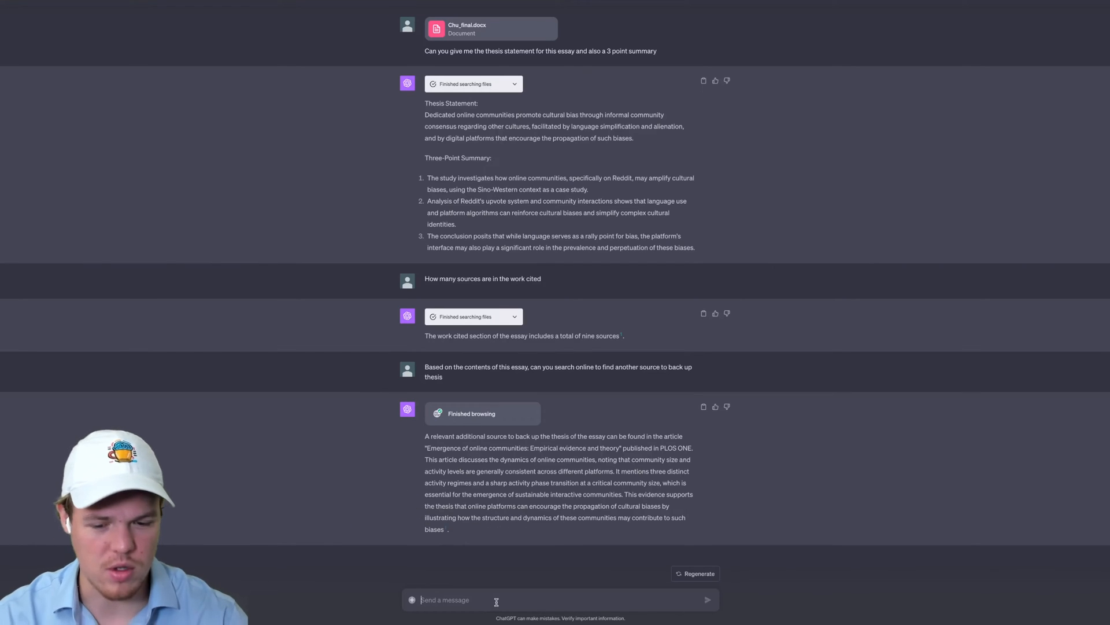
- Ask for a quote from the PLOS ONE article supporting my thesis, then read the reply
type("Can")
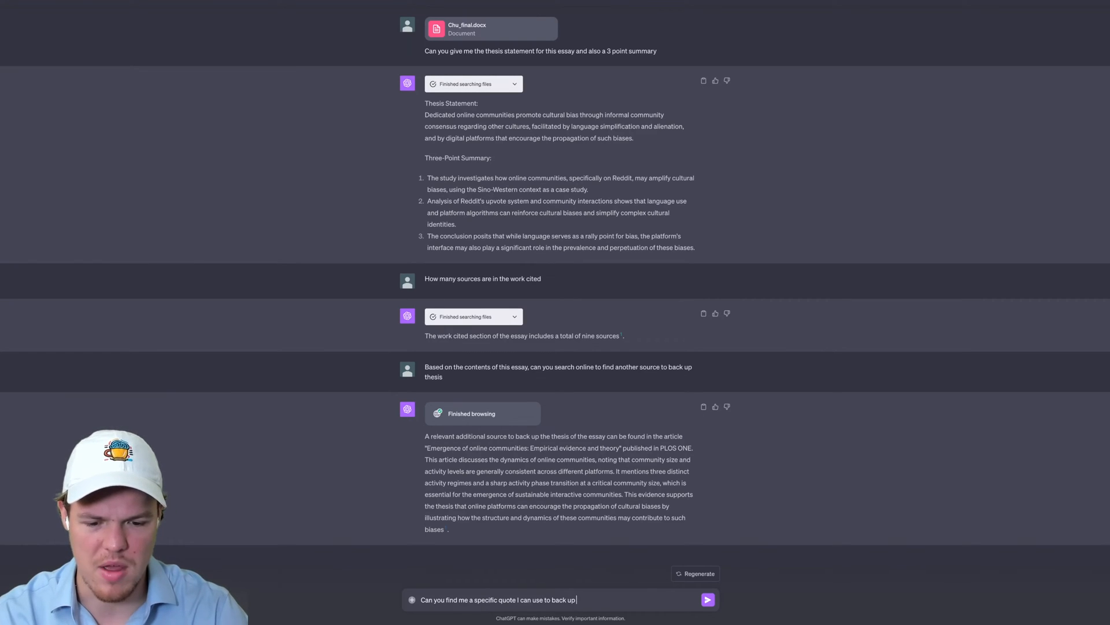
type("my thesis")
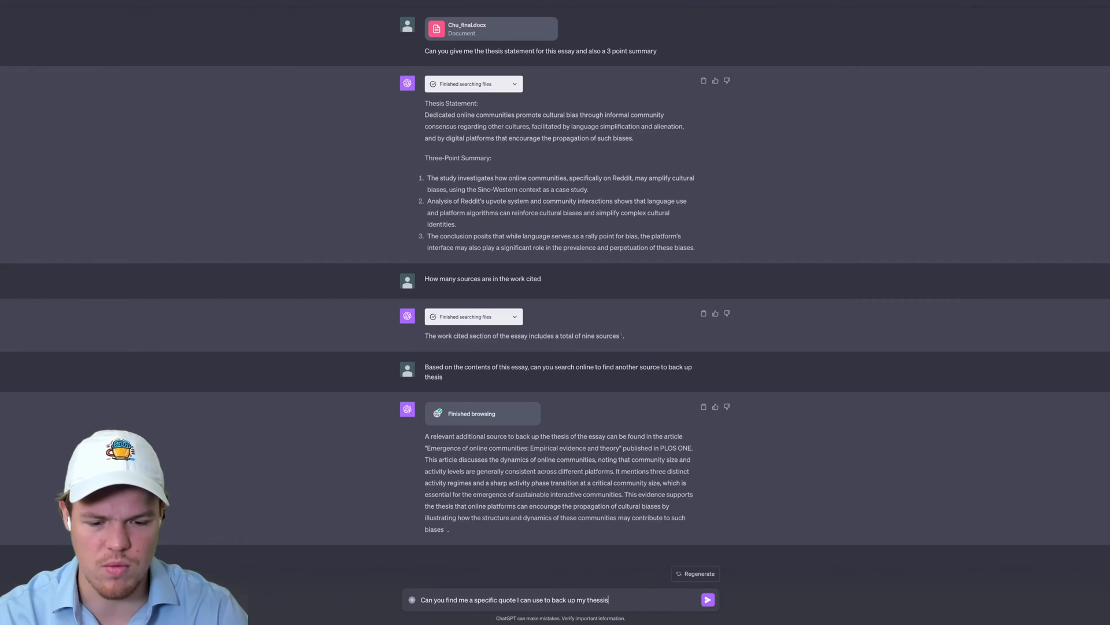
left_click(707, 599)
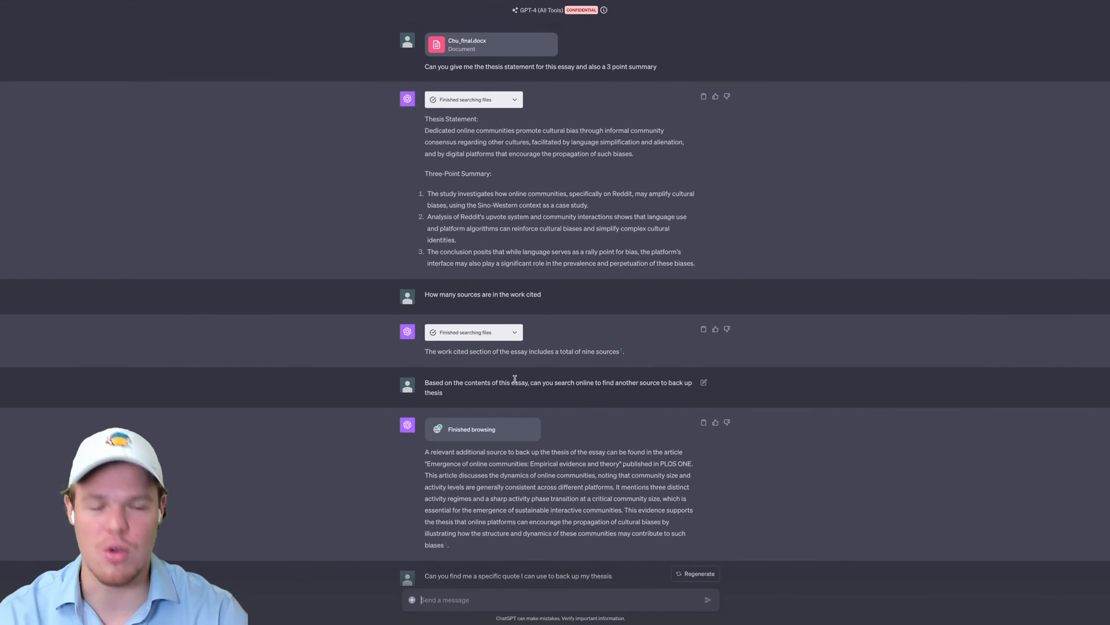
scroll("down", 3)
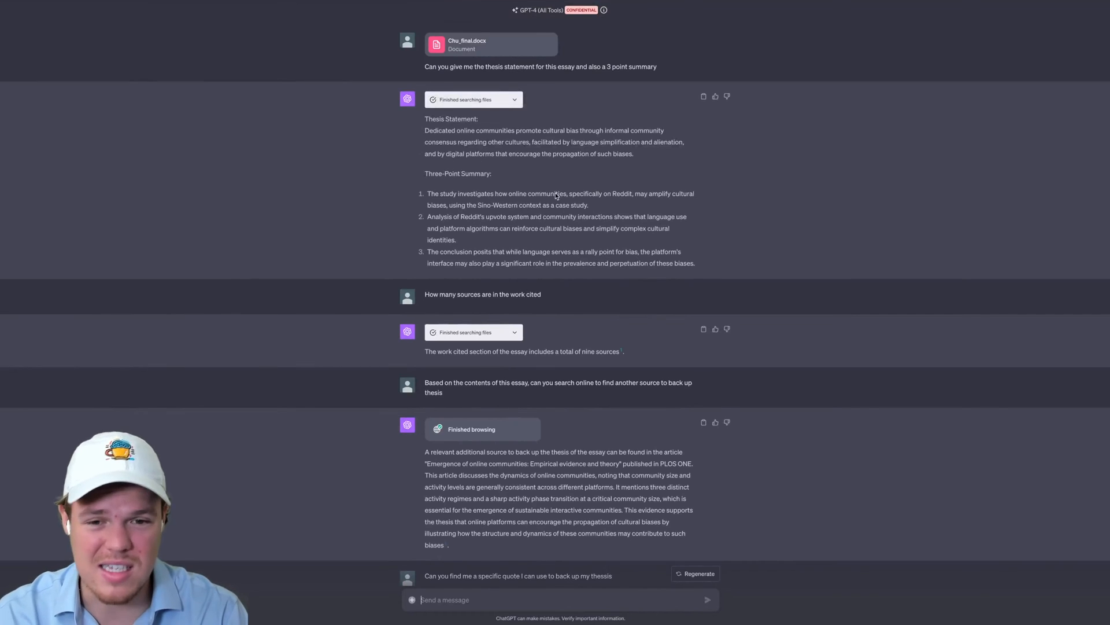
scroll("down", 3)
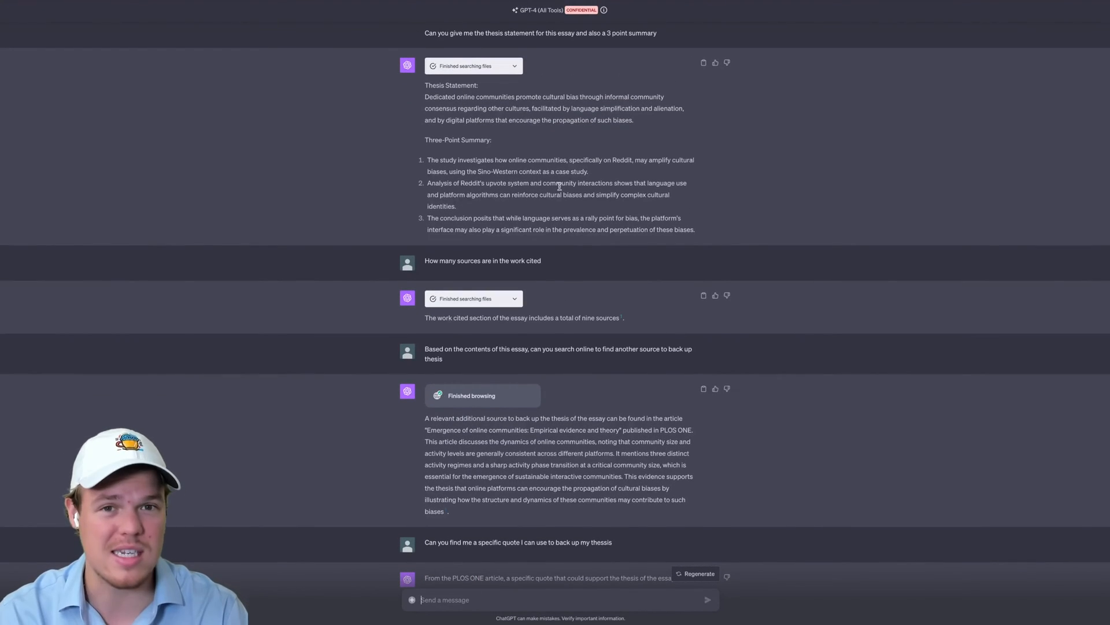
scroll("down", 3)
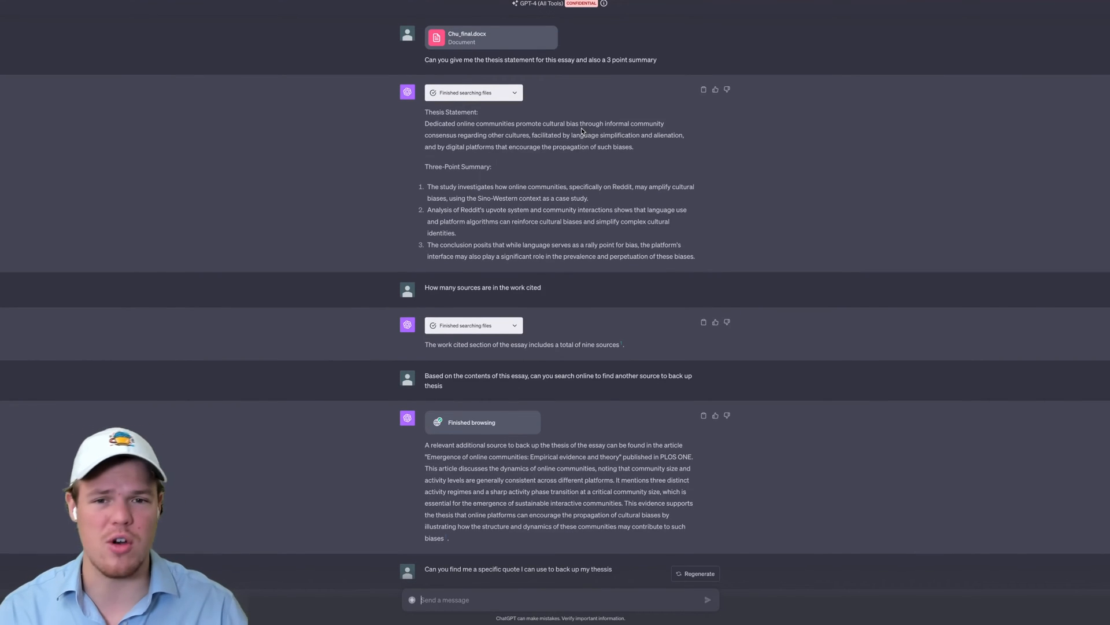
scroll("down", 3)
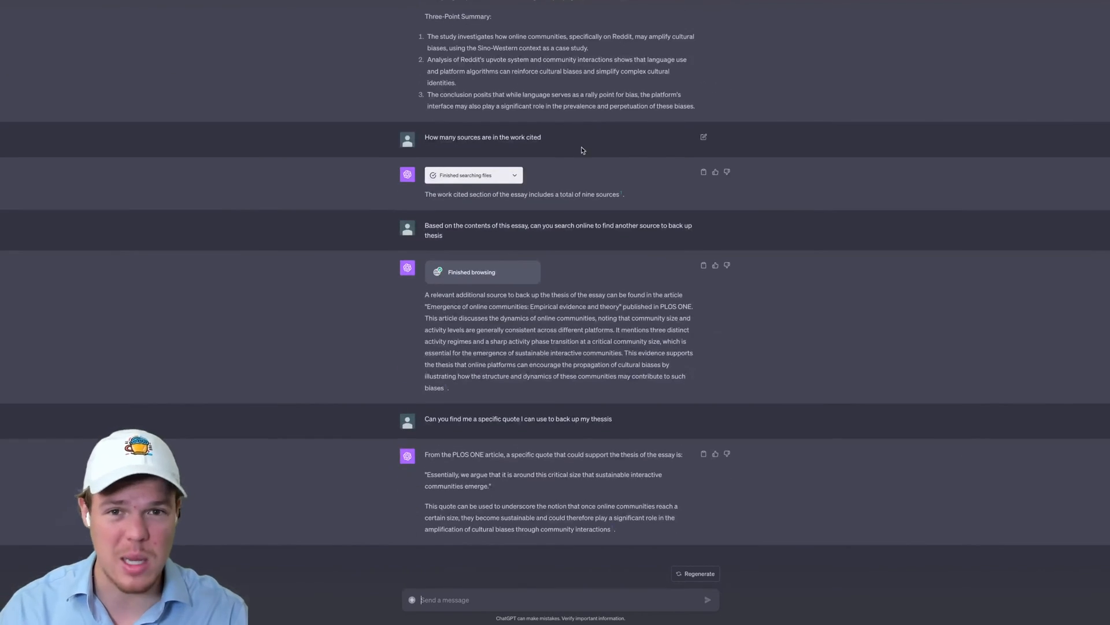
mouse_move(473, 544)
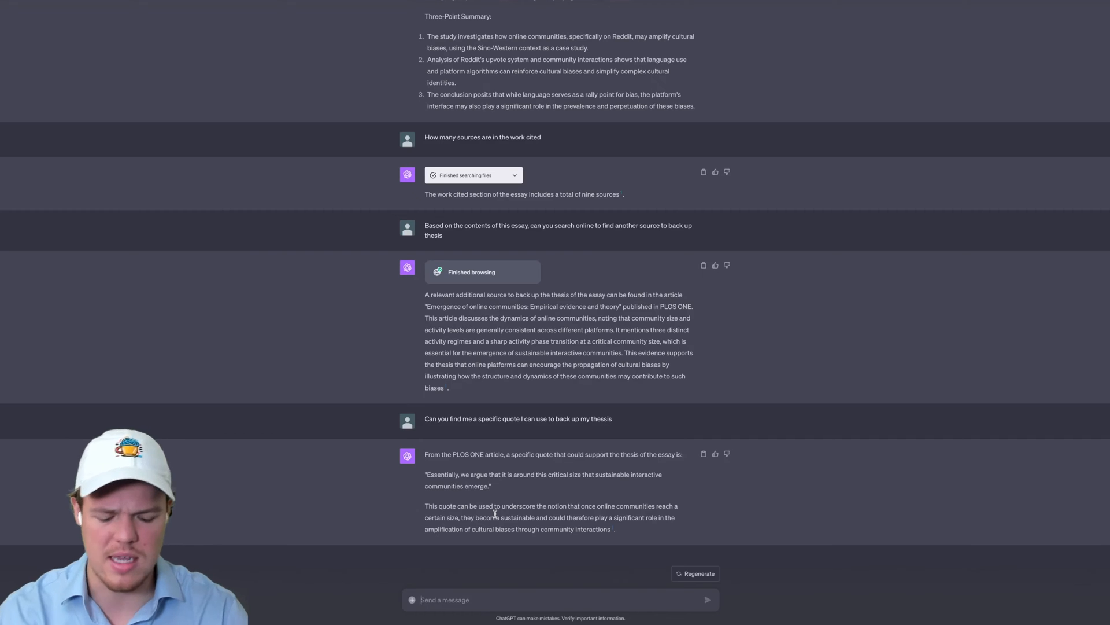
- Ask ChatGPT to write an additional paragraph for the essay
type("Can you give me an additonal paragraph for my e")
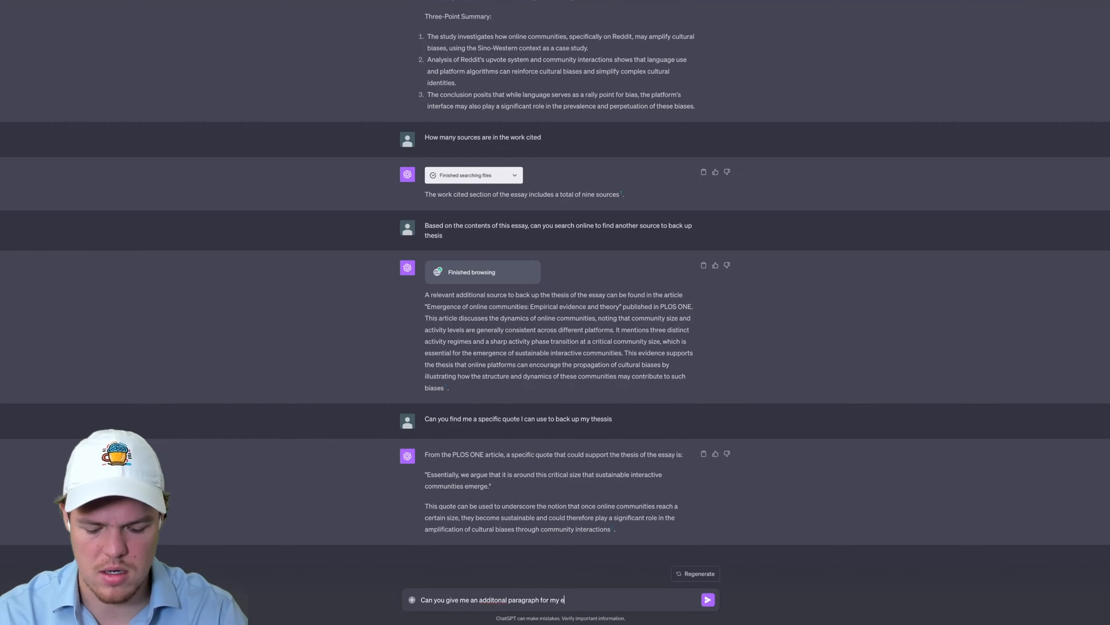
left_click(709, 599)
type("Based on the quote you gave me")
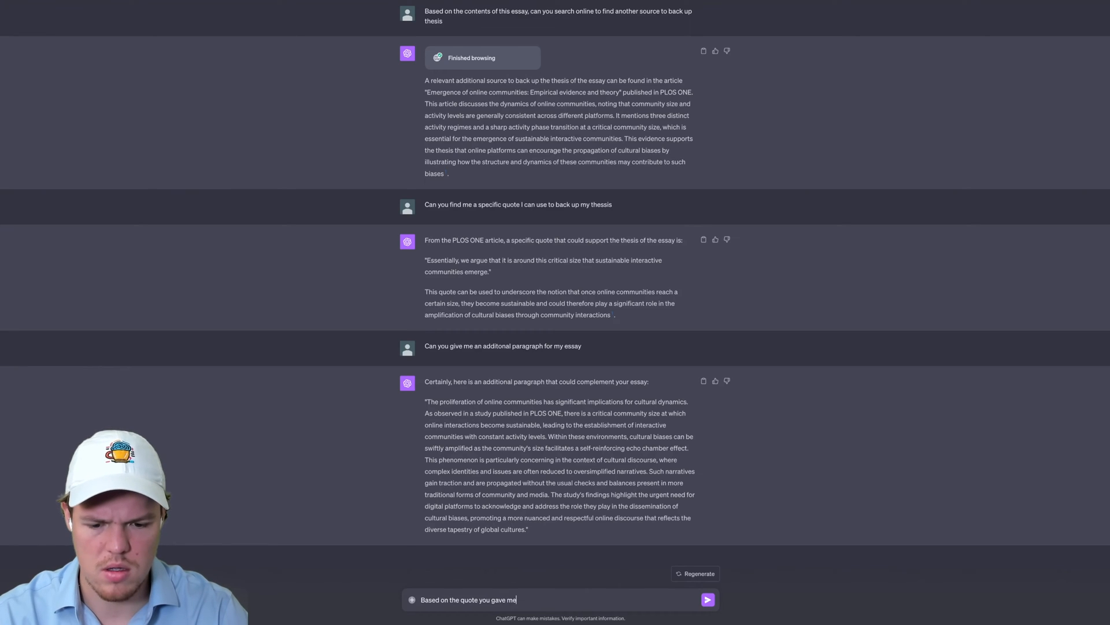
- Ask ChatGPT to cite the quote in the paragraph, then select the revised paragraph
type(", please cite")
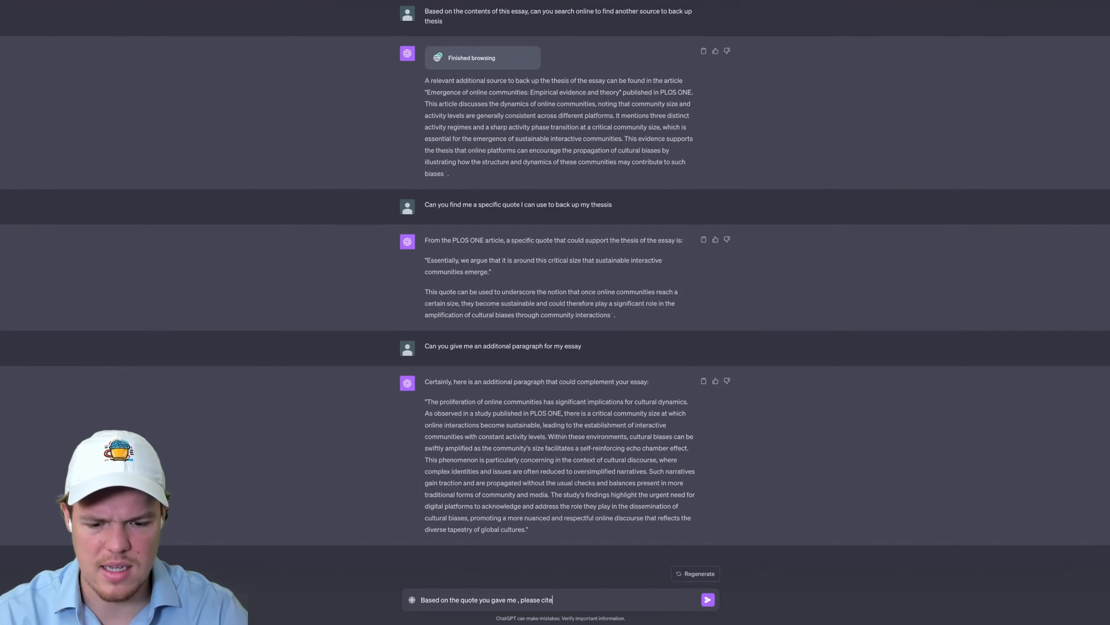
type("it and place i")
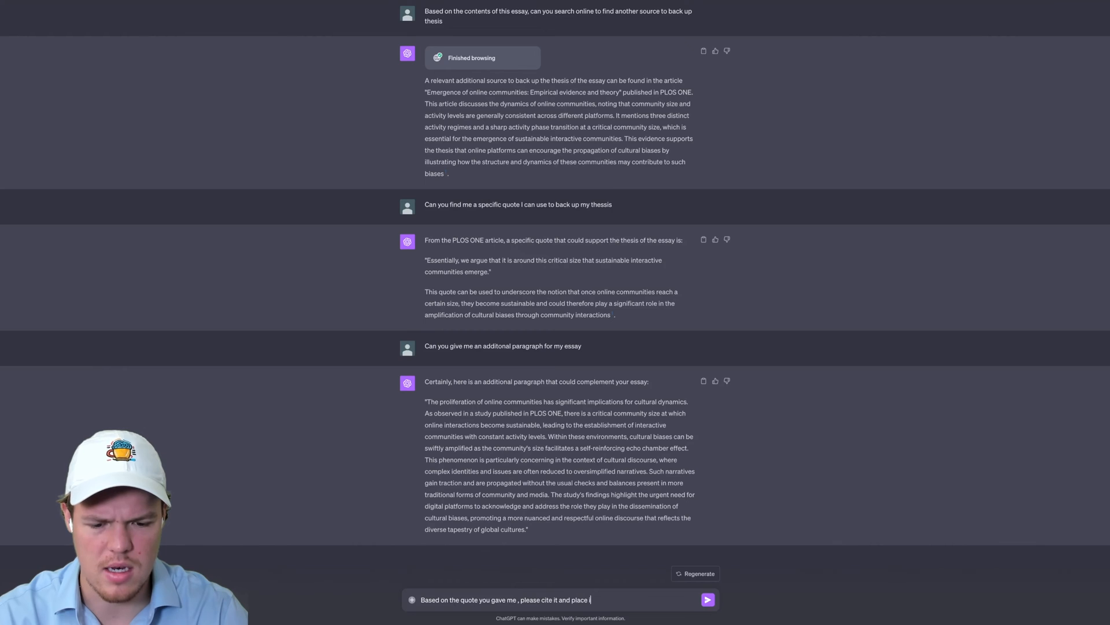
left_click(708, 599)
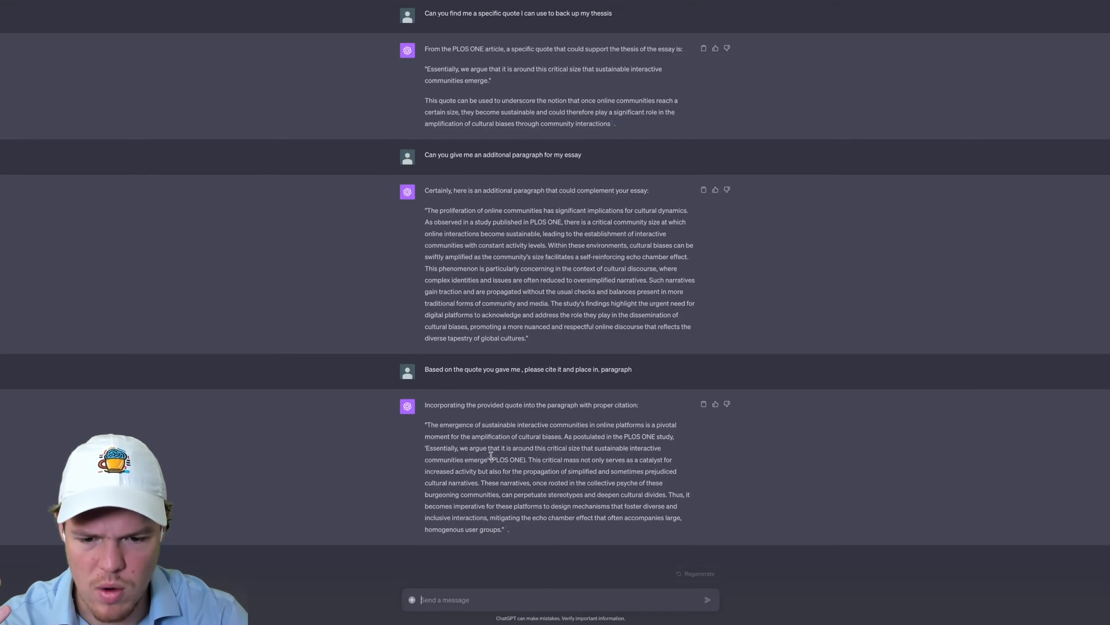
left_click_drag(425, 404, 506, 459)
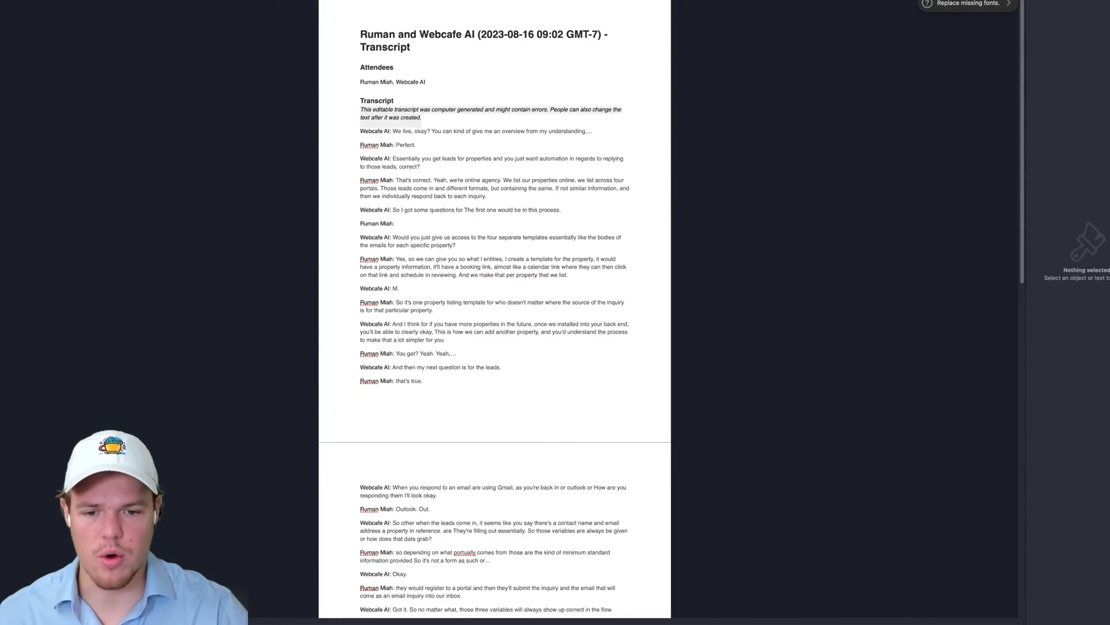
- Scroll down through the call transcript document in Pages
scroll("down", 3)
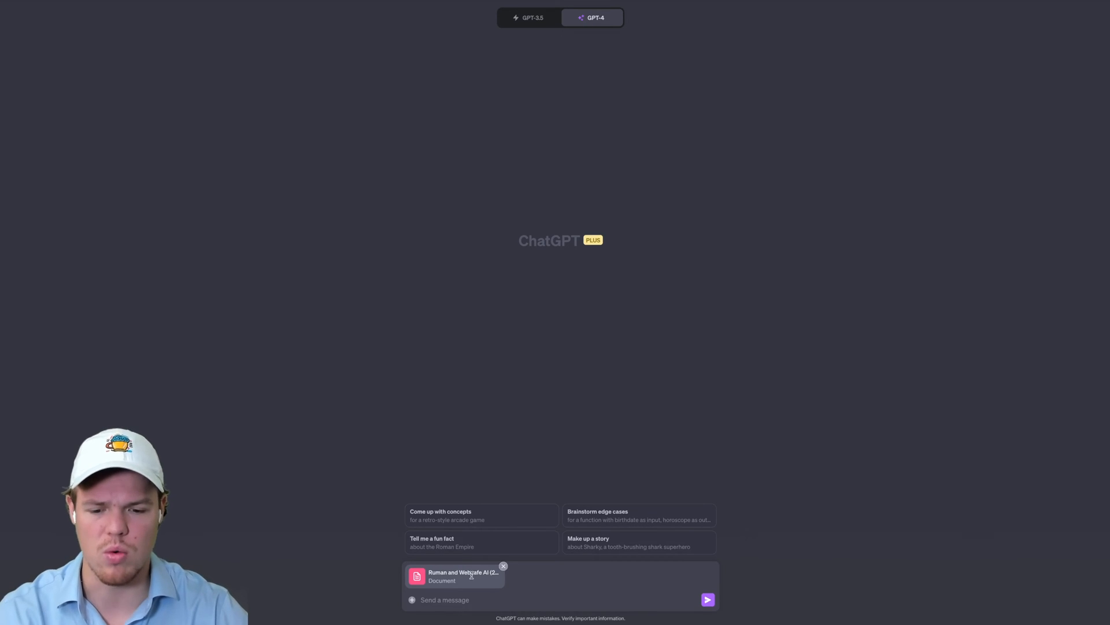
- Ask 'What is the main service looked for in this transcript' about the attached document
type("What is the main service looked for in this tra")
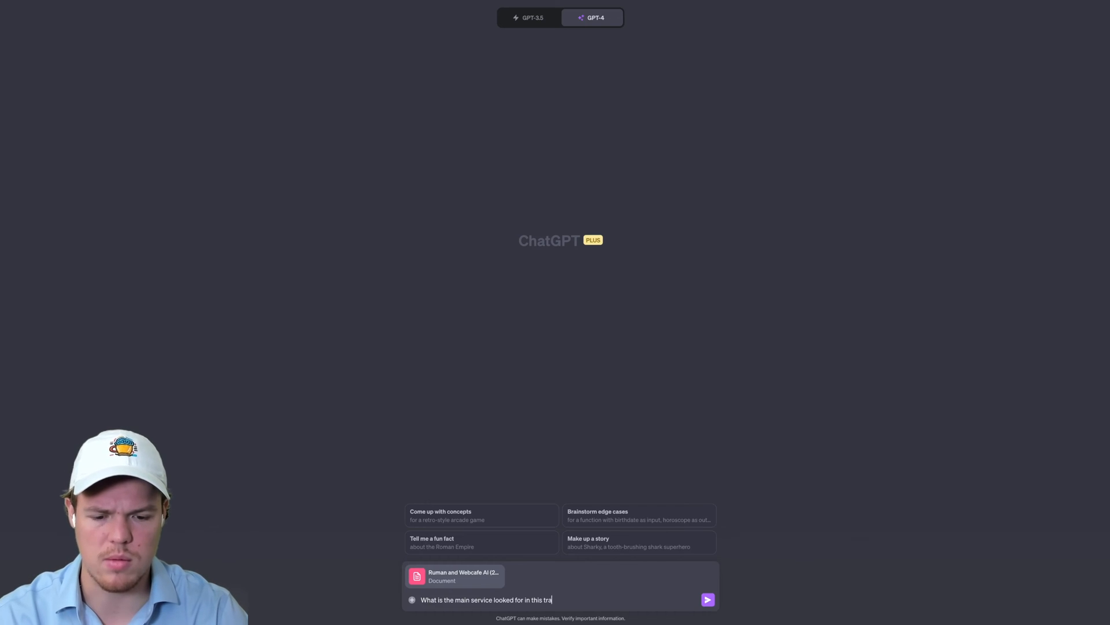
left_click(708, 599)
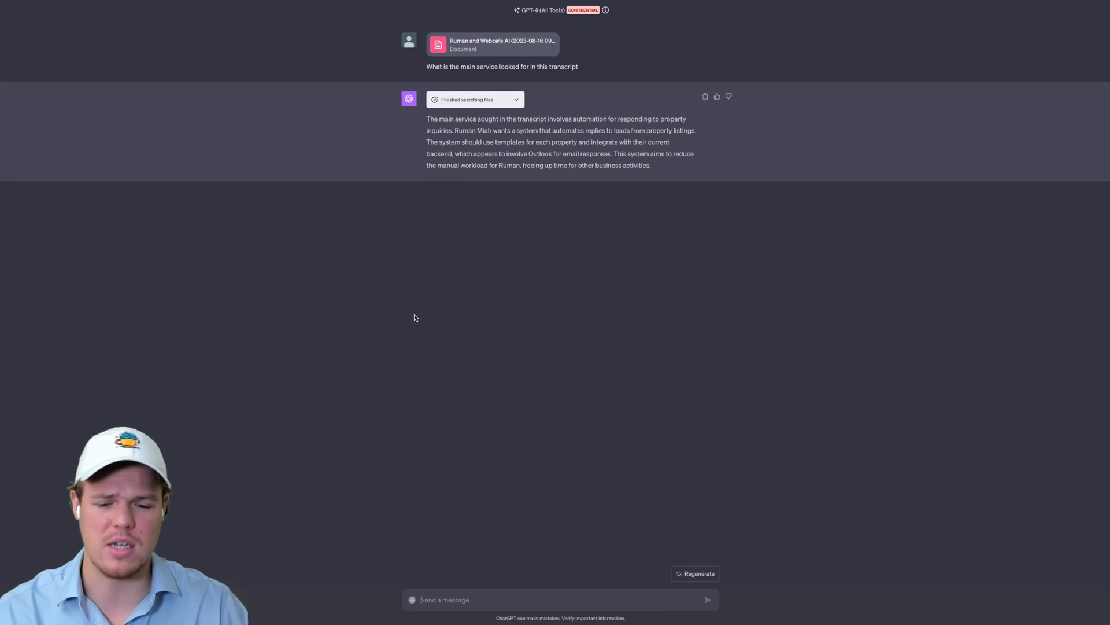
- Request all questions and answers from the call, then scroll through the seven exchanges
type("Can you generate")
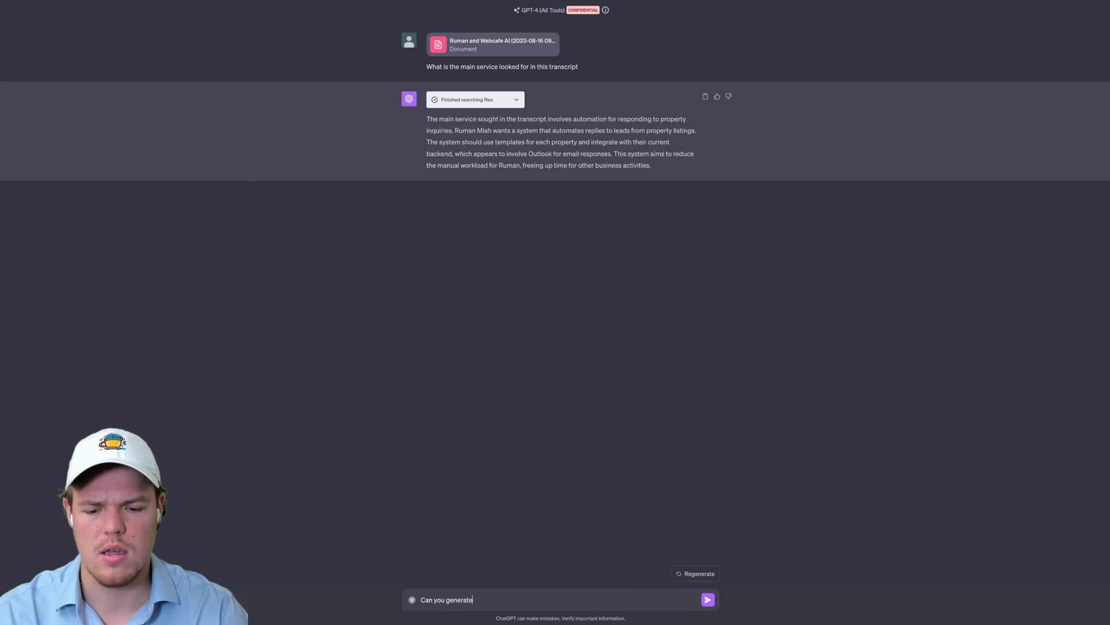
type("all the questions and answers f")
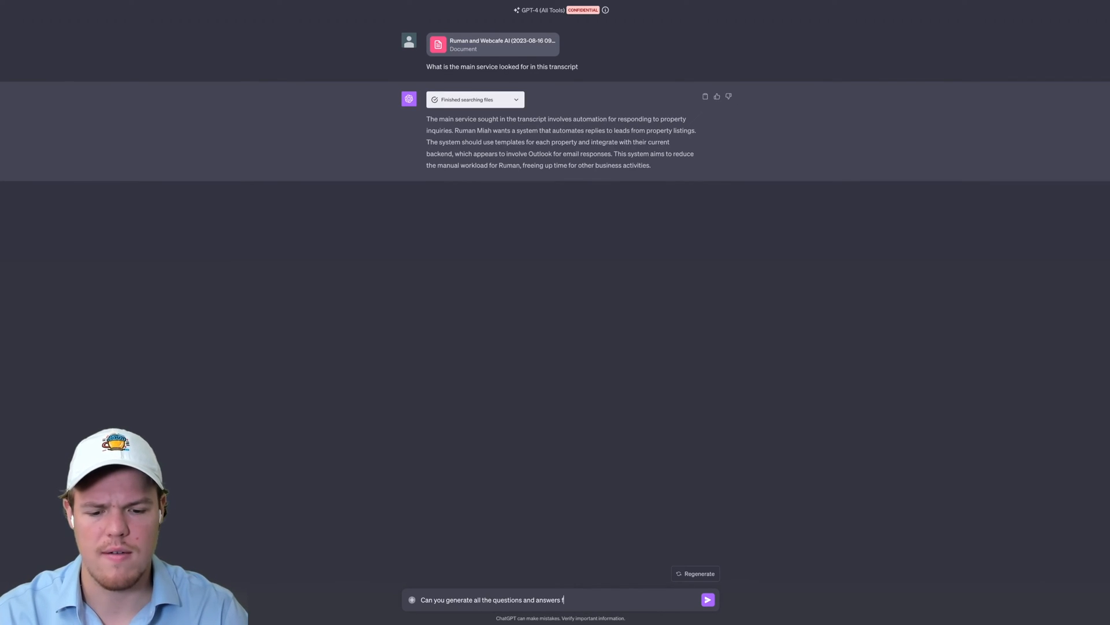
left_click(707, 600)
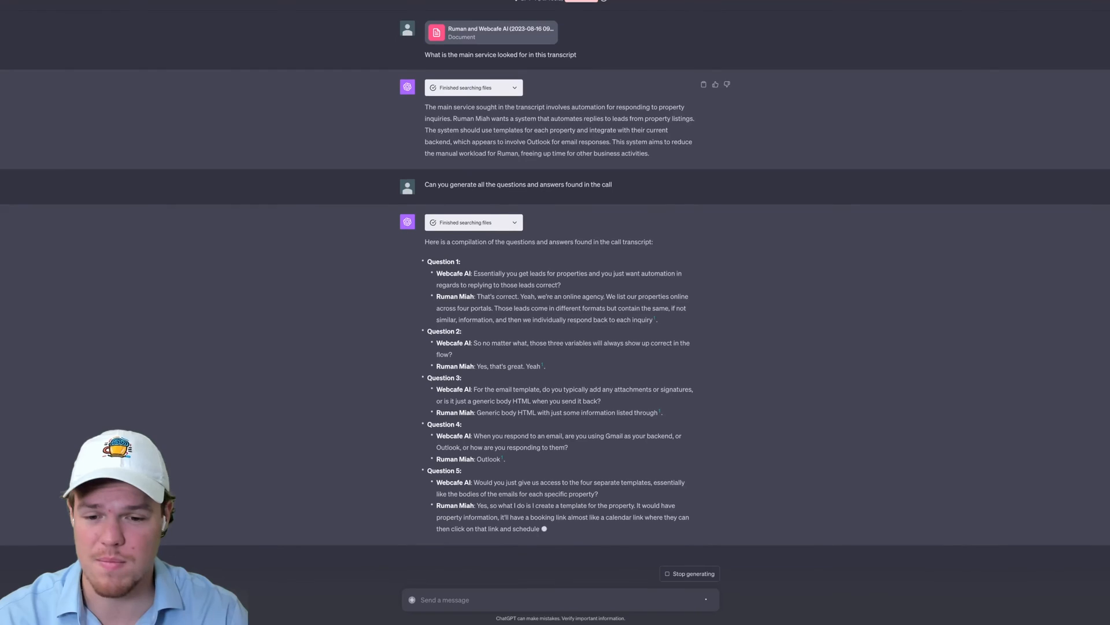
scroll("down", 3)
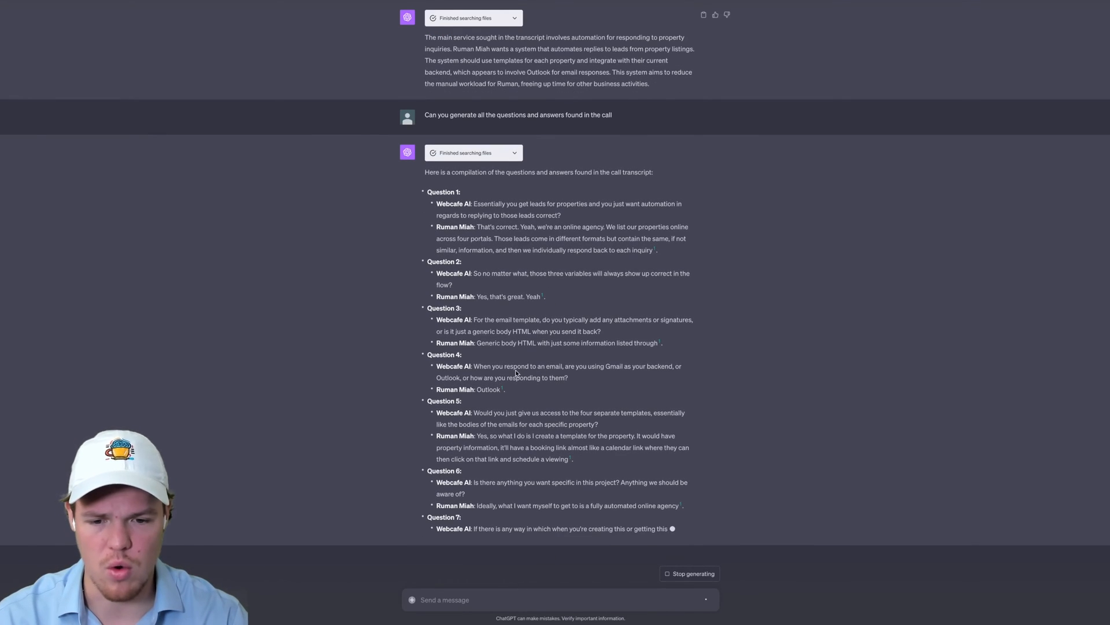
scroll("down", 3)
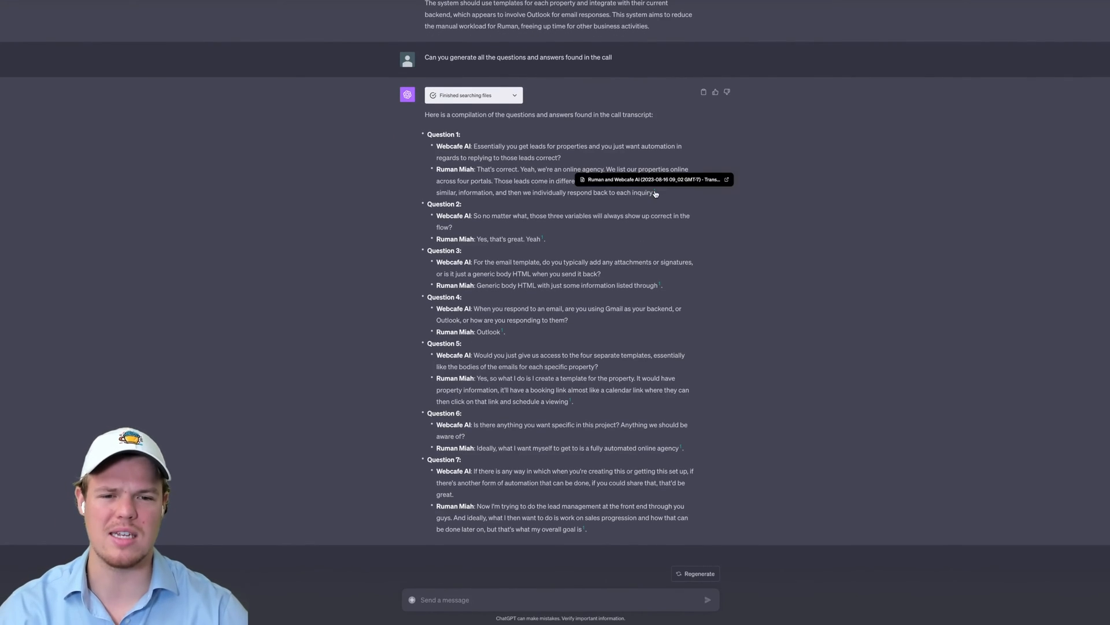
mouse_move(634, 254)
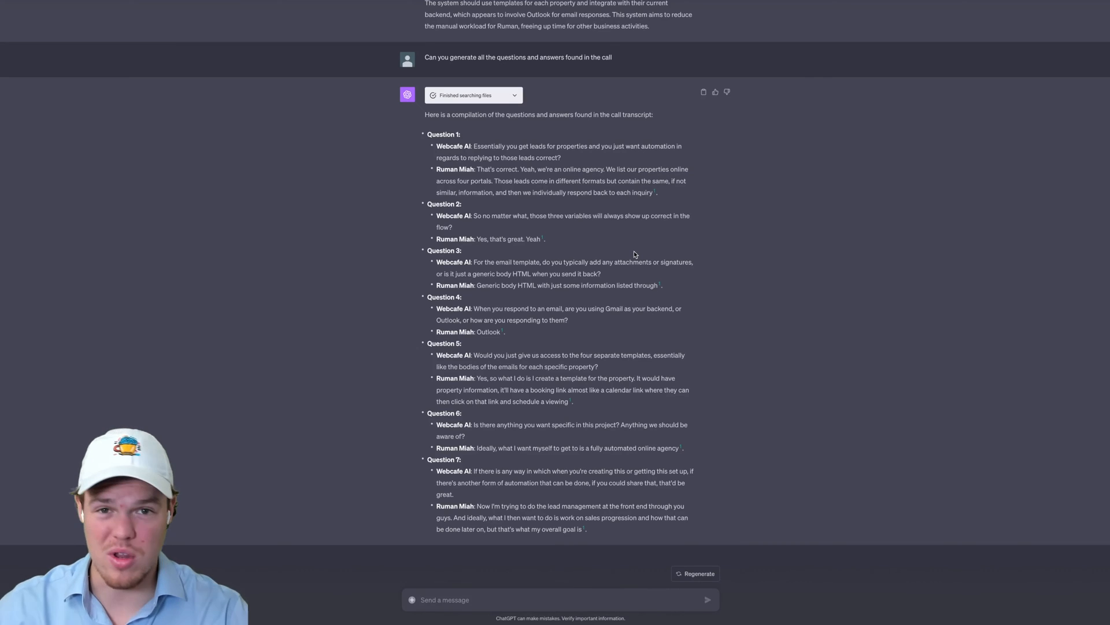
mouse_move(639, 243)
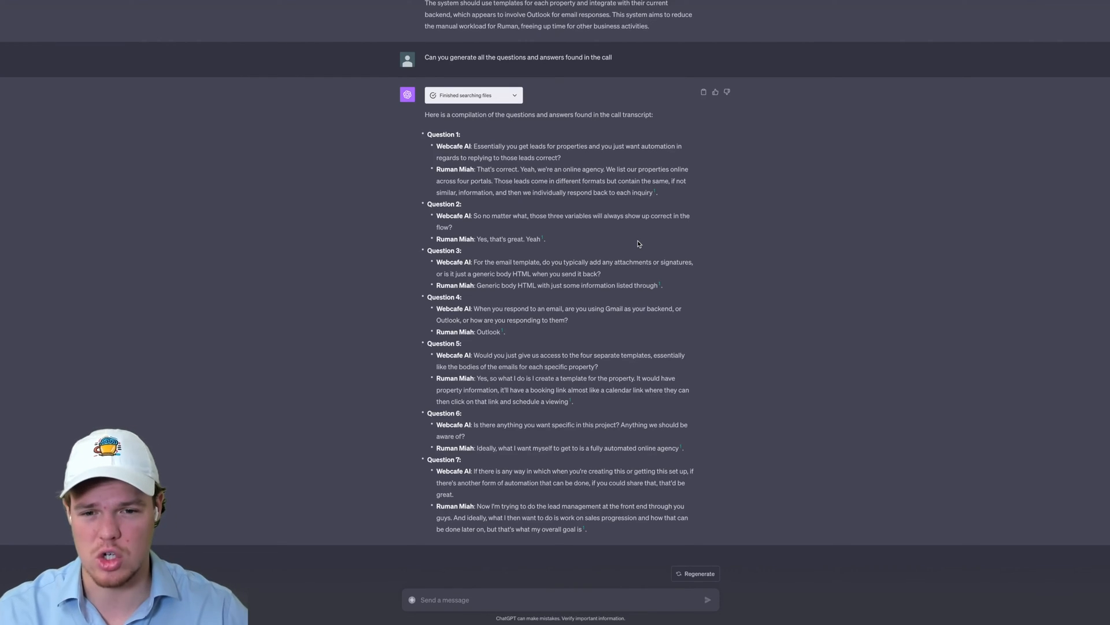
mouse_move(659, 194)
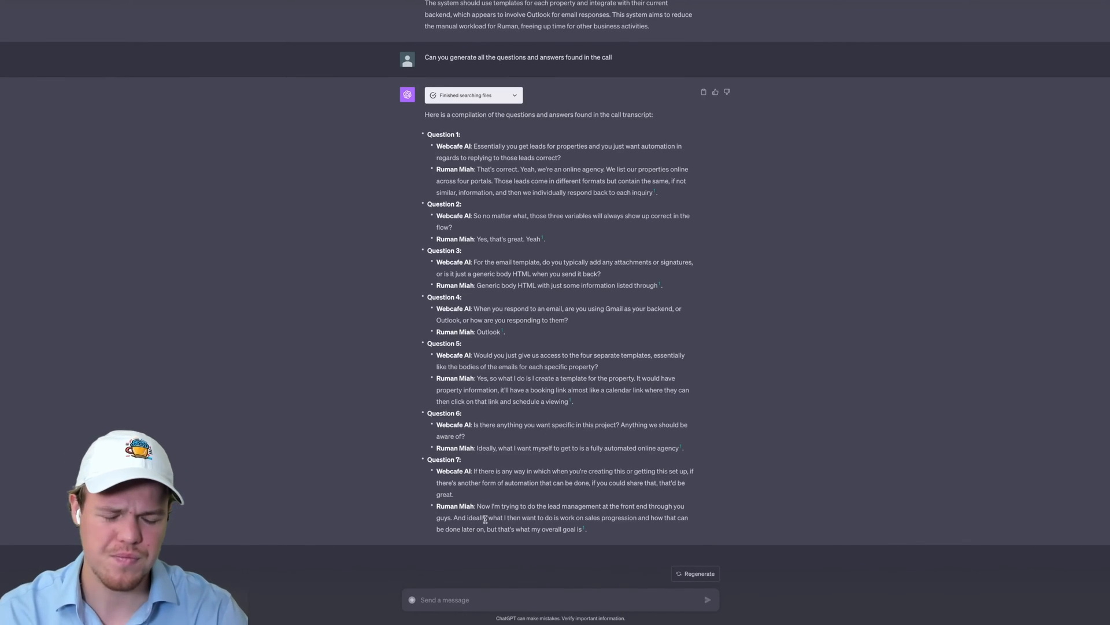
- Send 'Ok please give me a possible outline for a Statement of Work'
type("We")
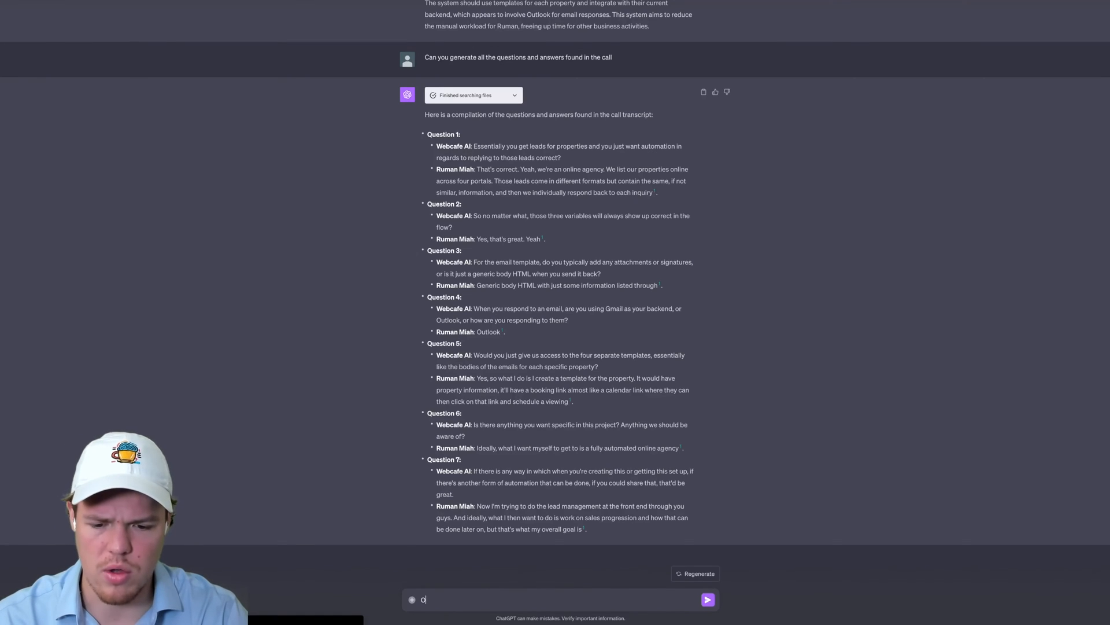
type("k please give me a possilbe outline f")
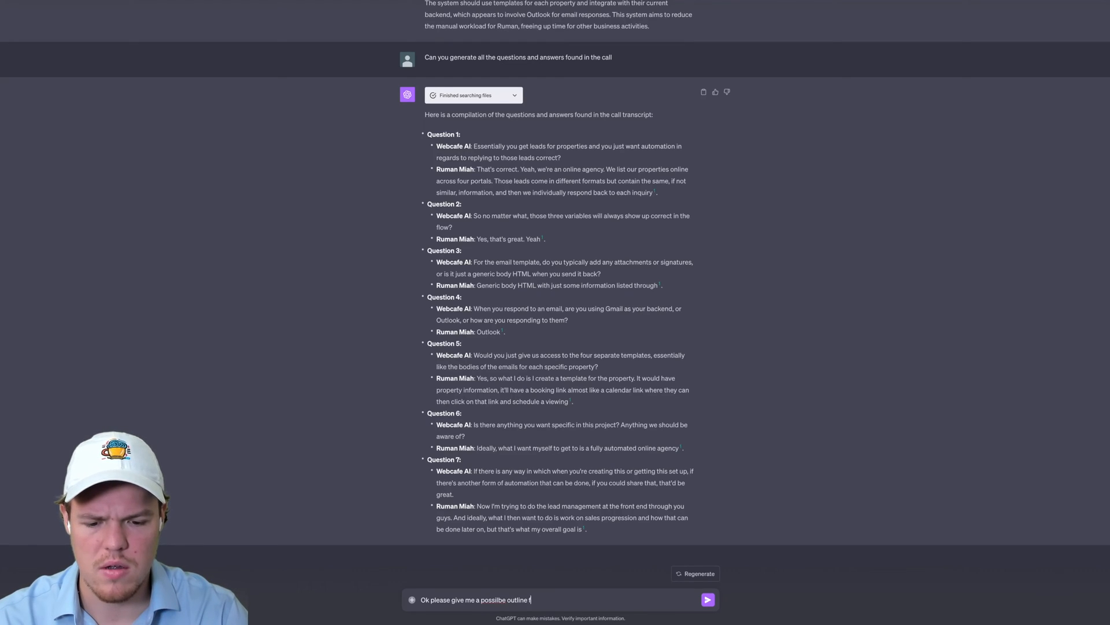
type("or a Stat")
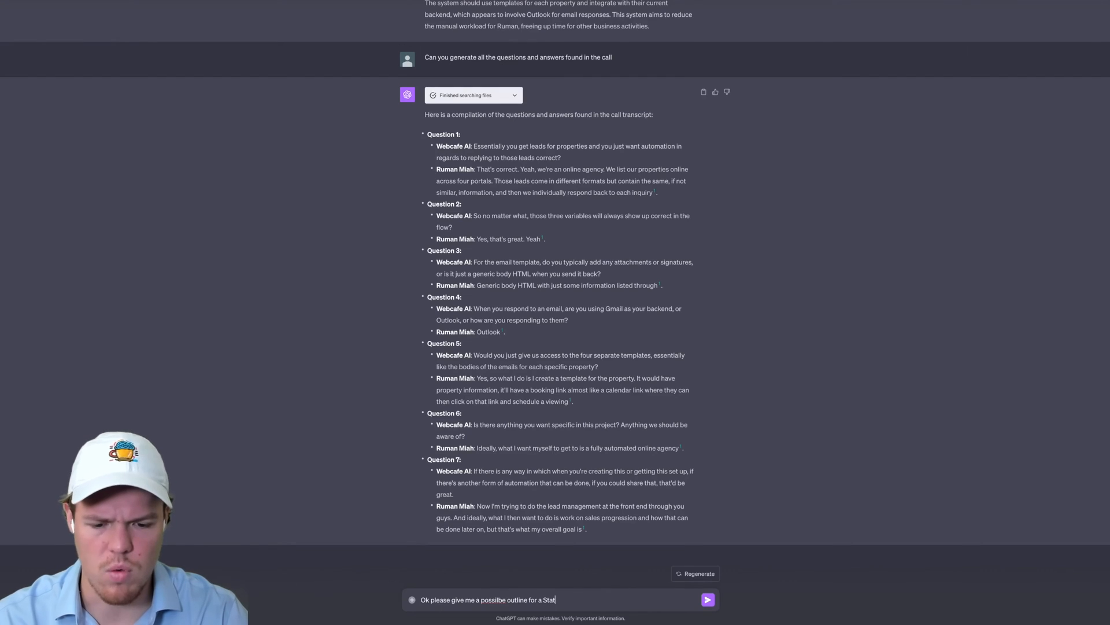
type("ement of Work")
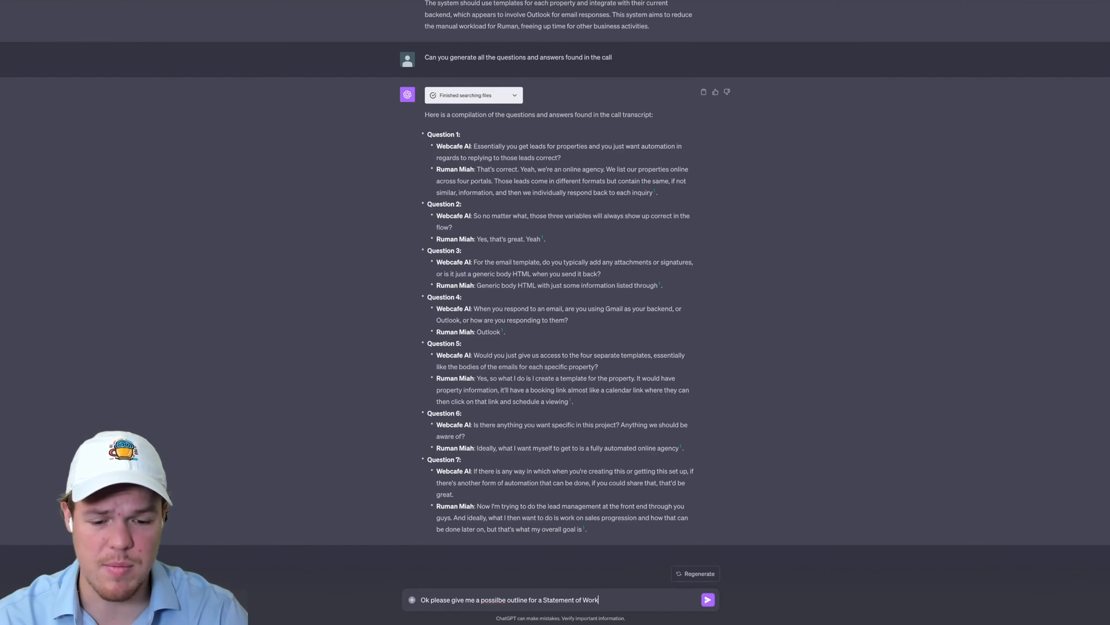
left_click(708, 599)
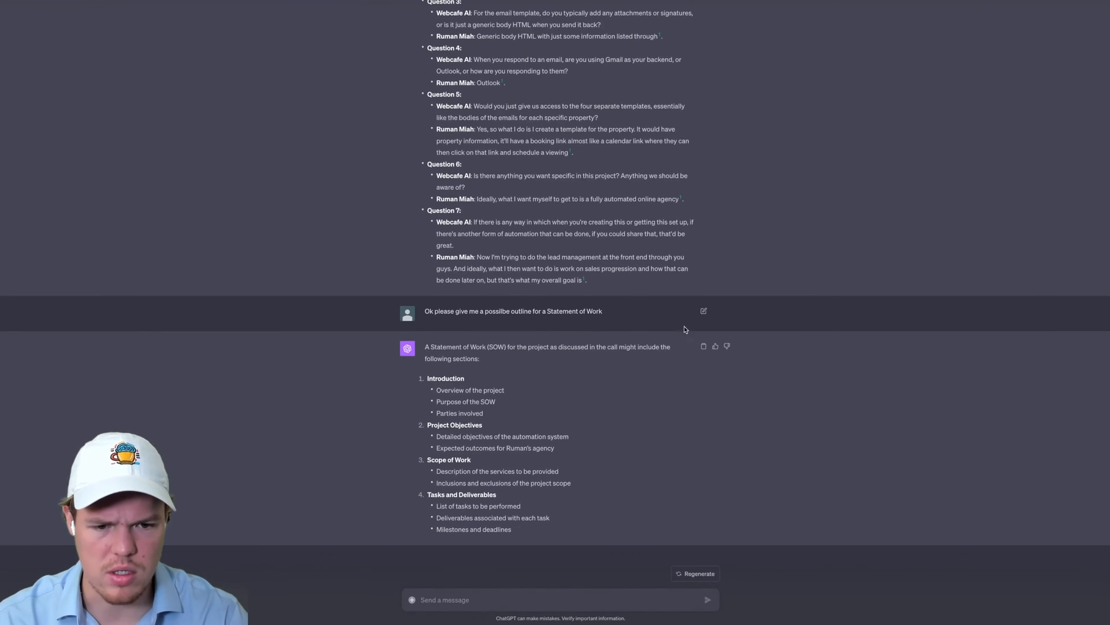
- Edit the outline prompt to add 'based on this transcript' with Objective, Scope, Deliverables sections, and resubmit
left_click(703, 311)
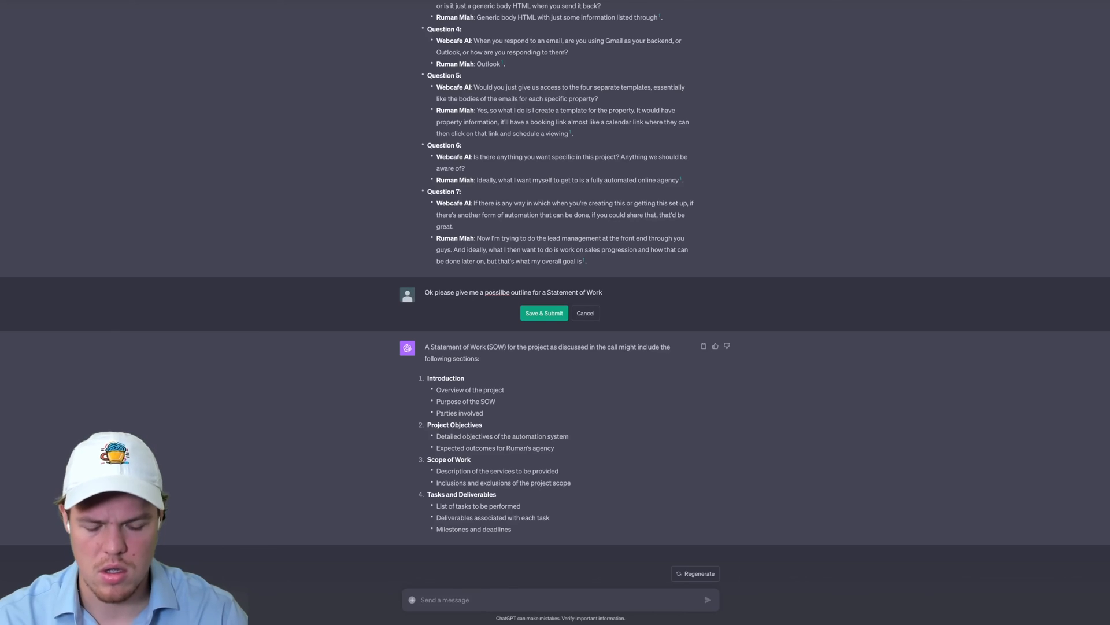
type("based on tis")
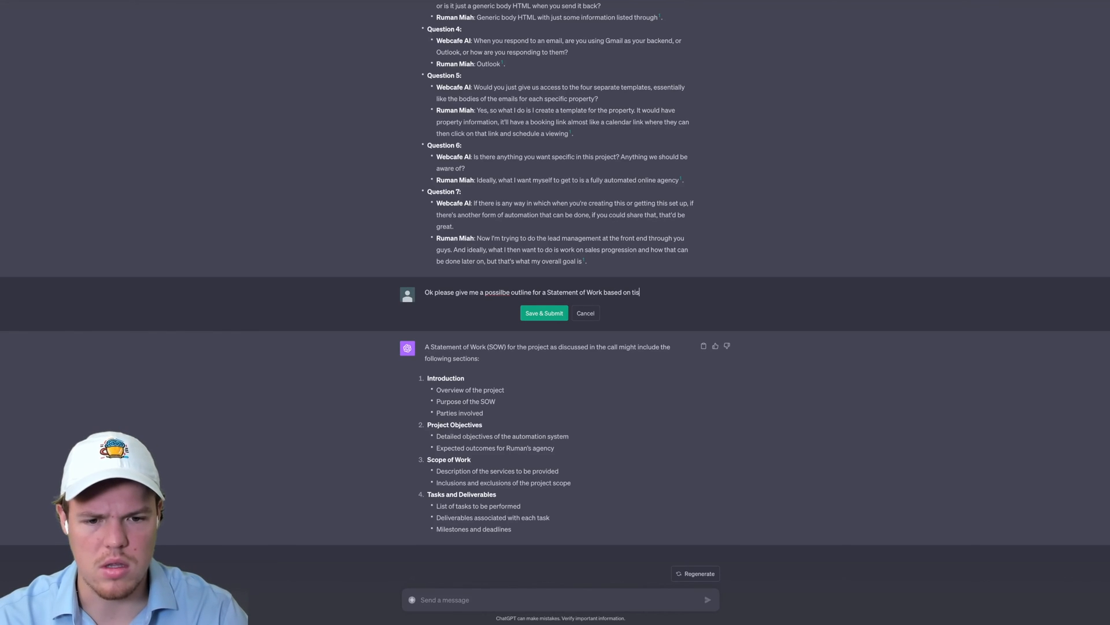
type("his trancript:")
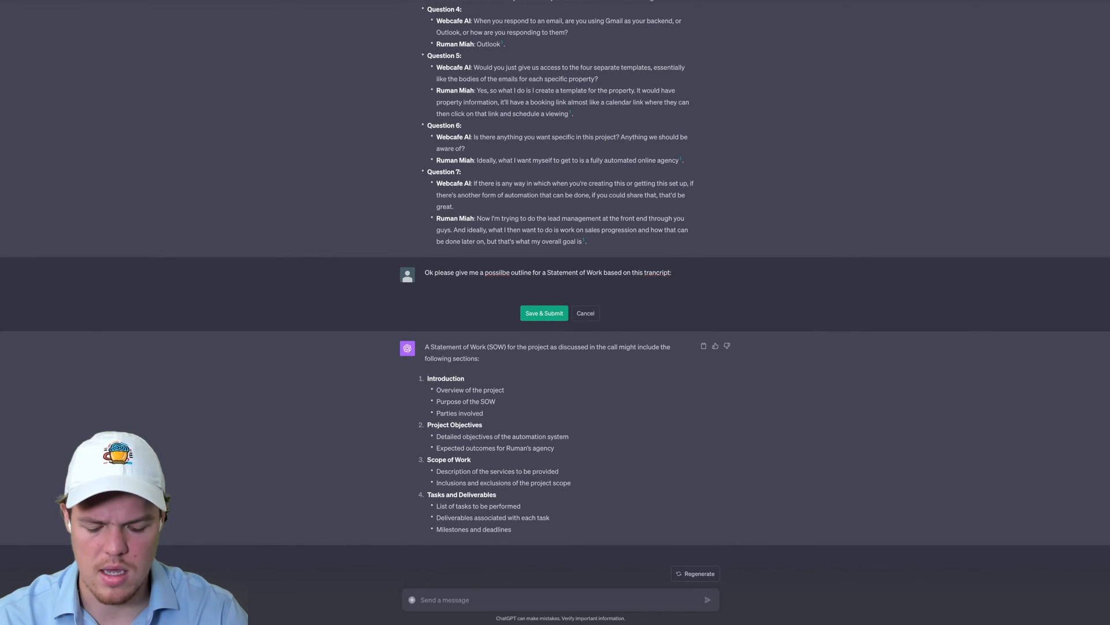
type("Deliverables:")
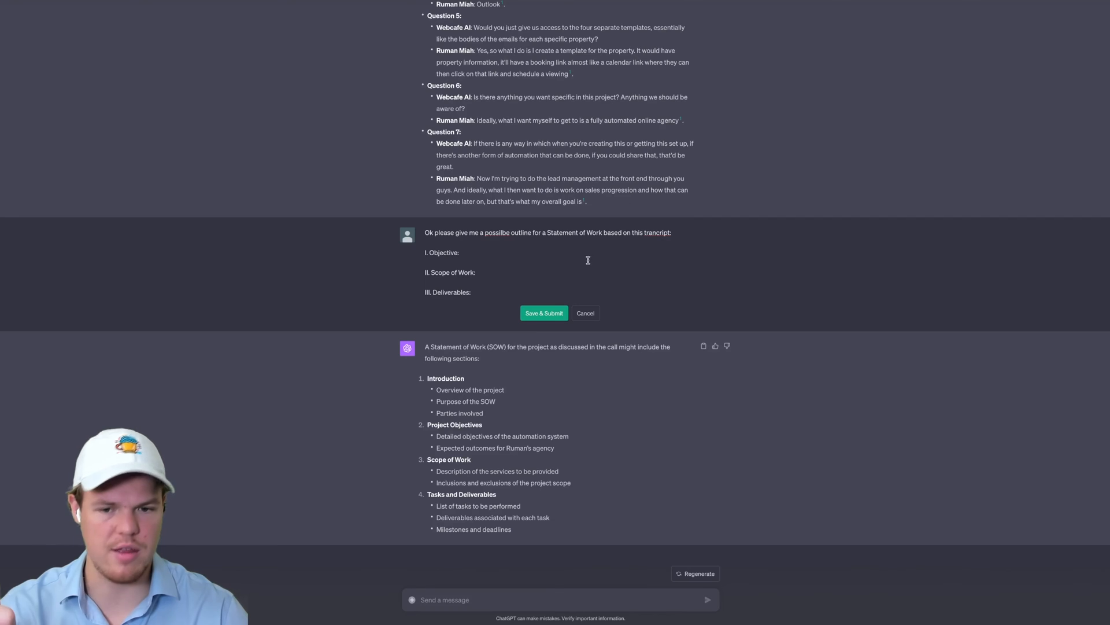
left_click(545, 313)
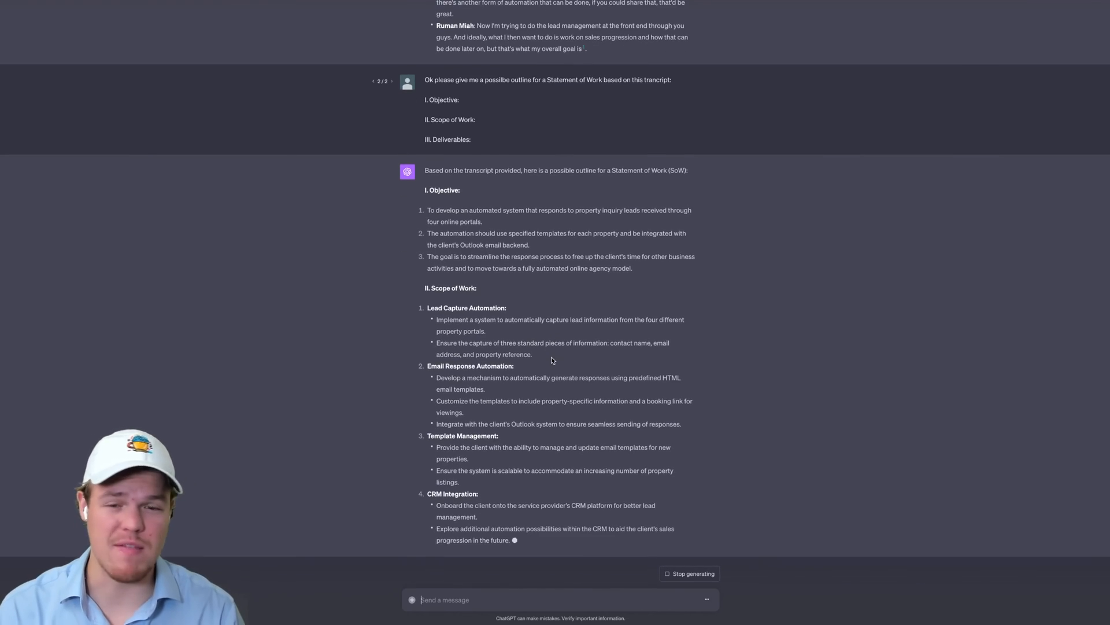
- Scroll through the finished outline's Objective, Scope of Work and five Deliverables
scroll("down", 3)
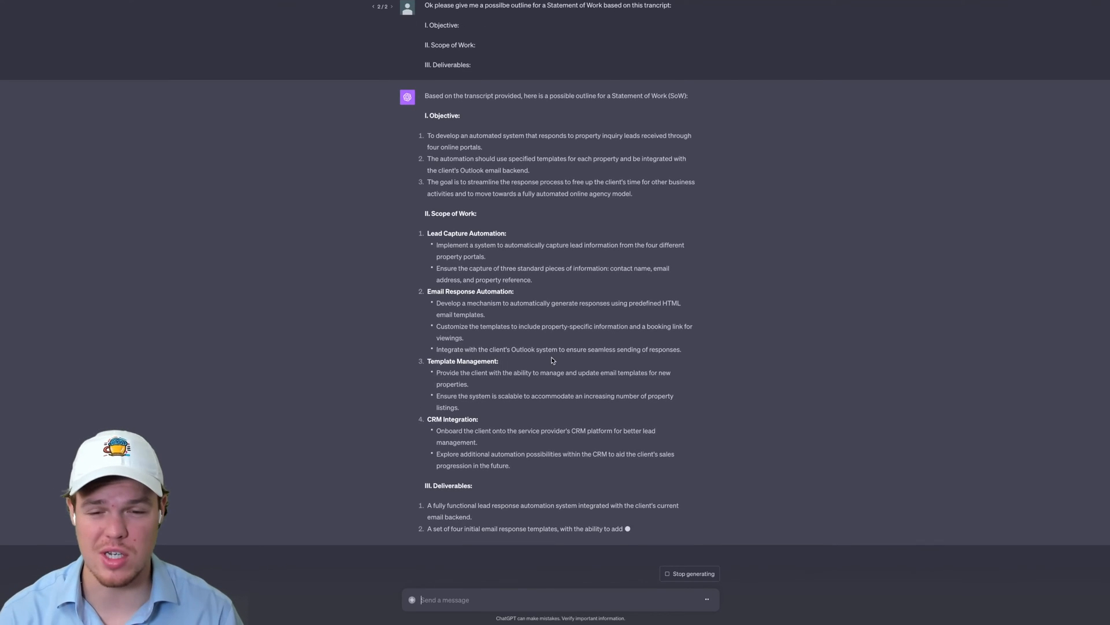
scroll("down", 3)
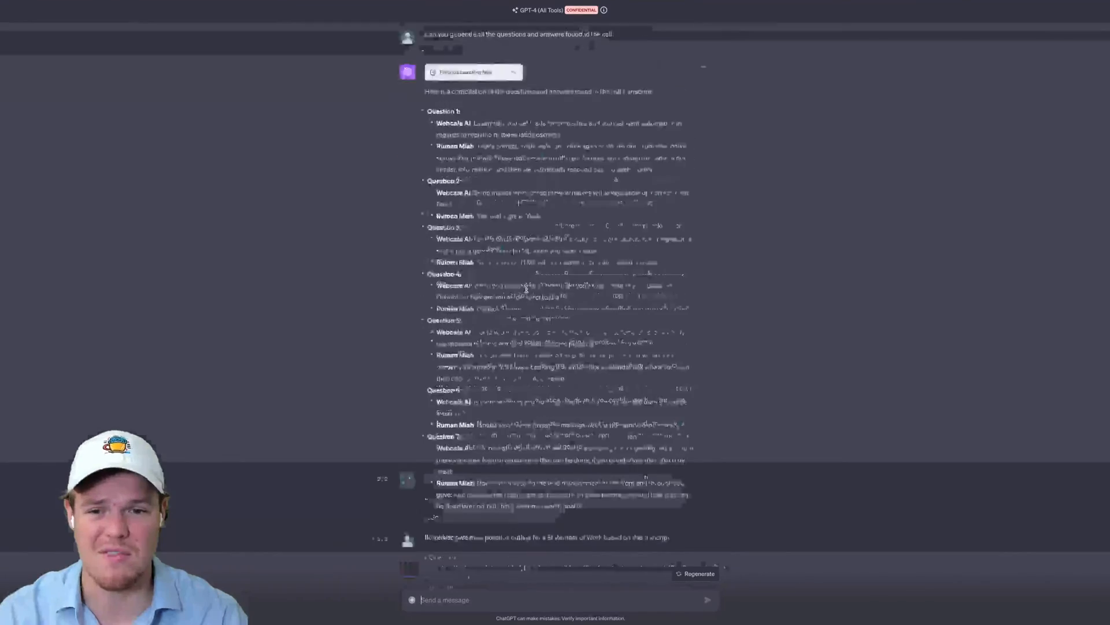
scroll("down", 3)
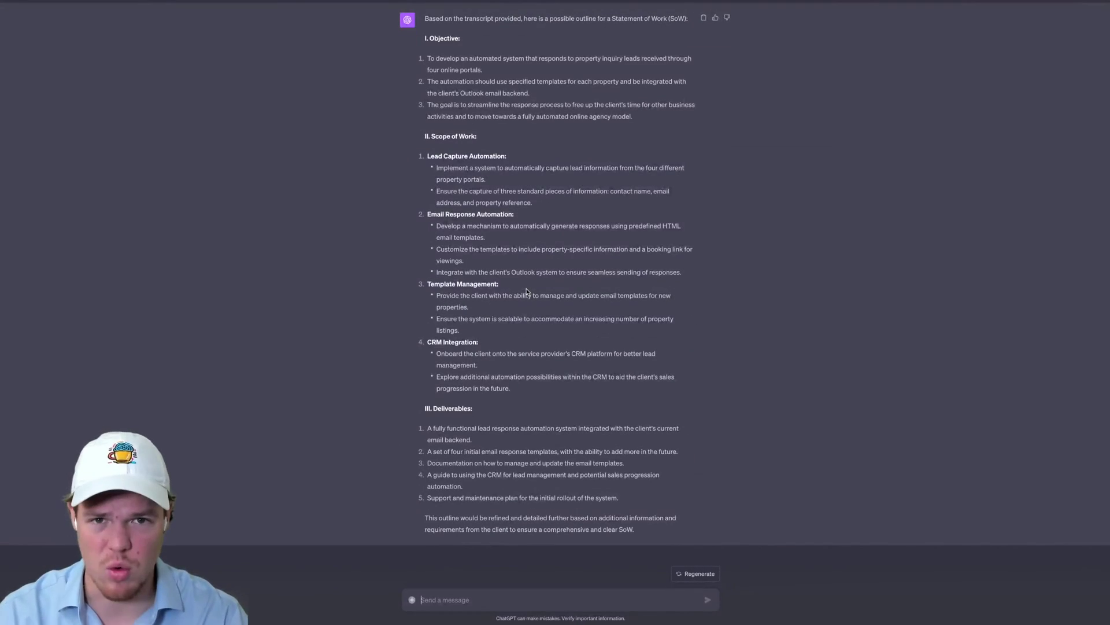